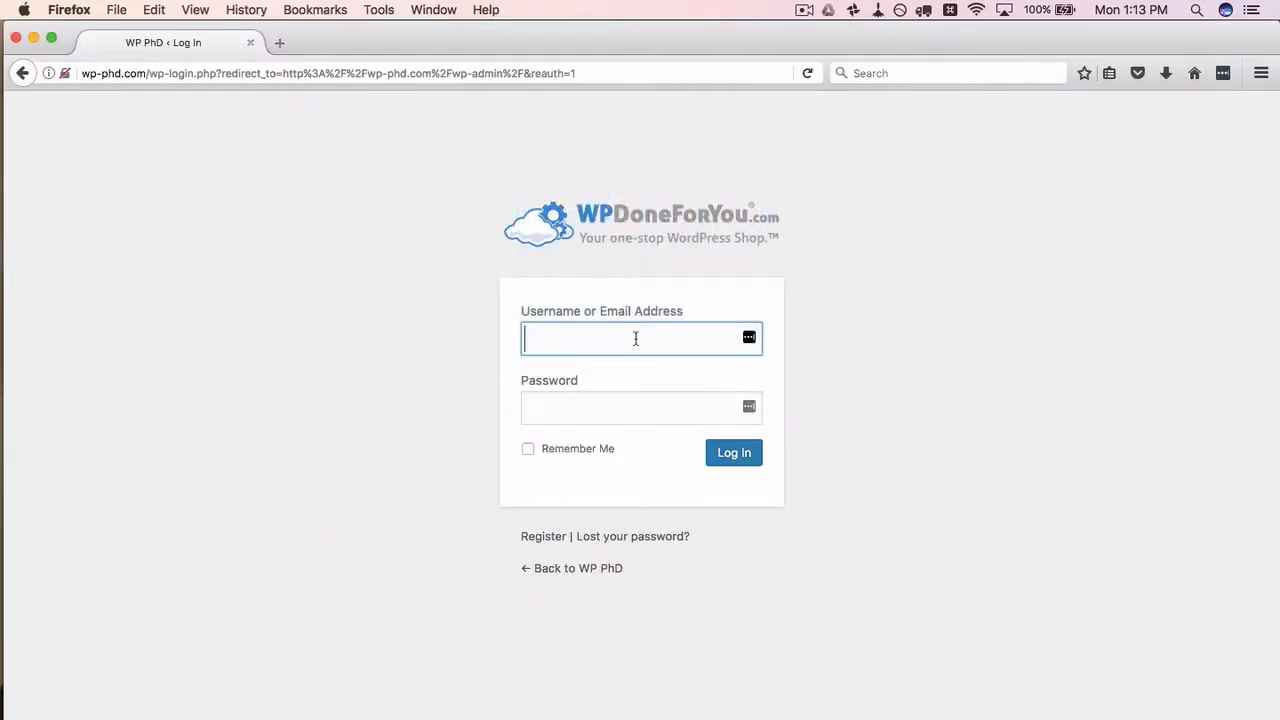
Step: Attempt to log in as dev with a wrong password
{"action": "type", "text": "dev"}
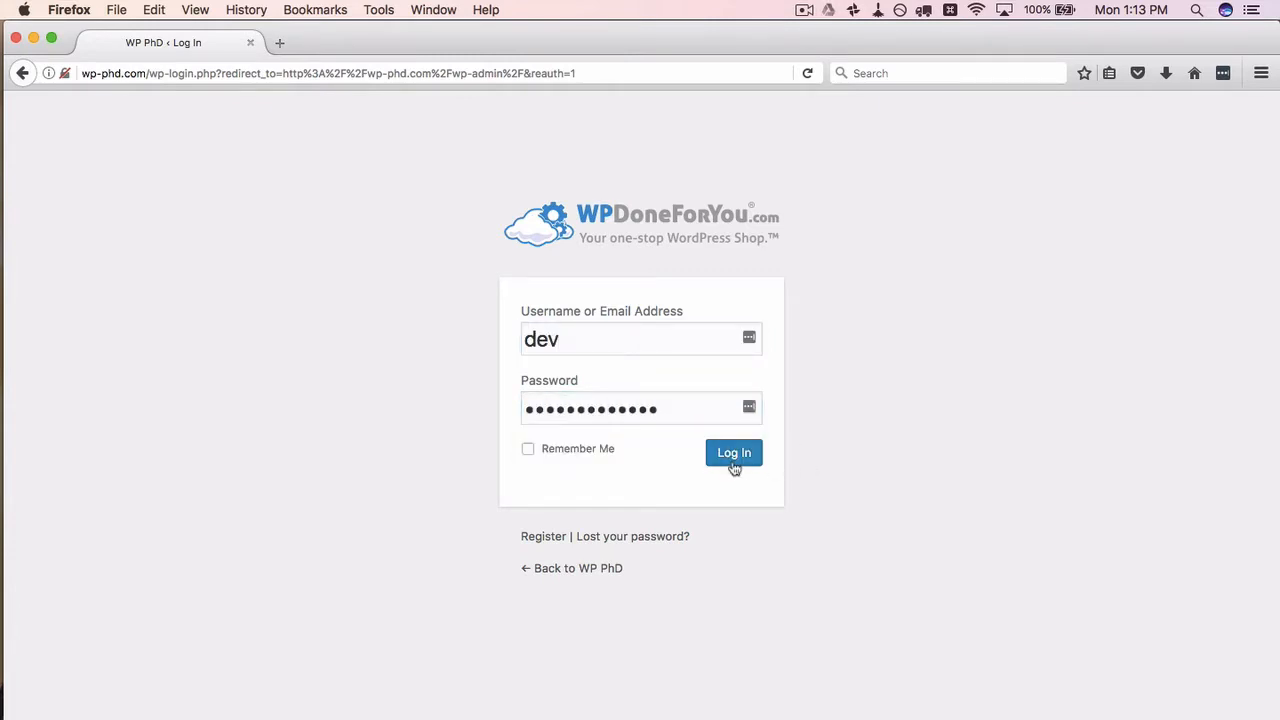
{"action": "left_click", "coordinate": [734, 452]}
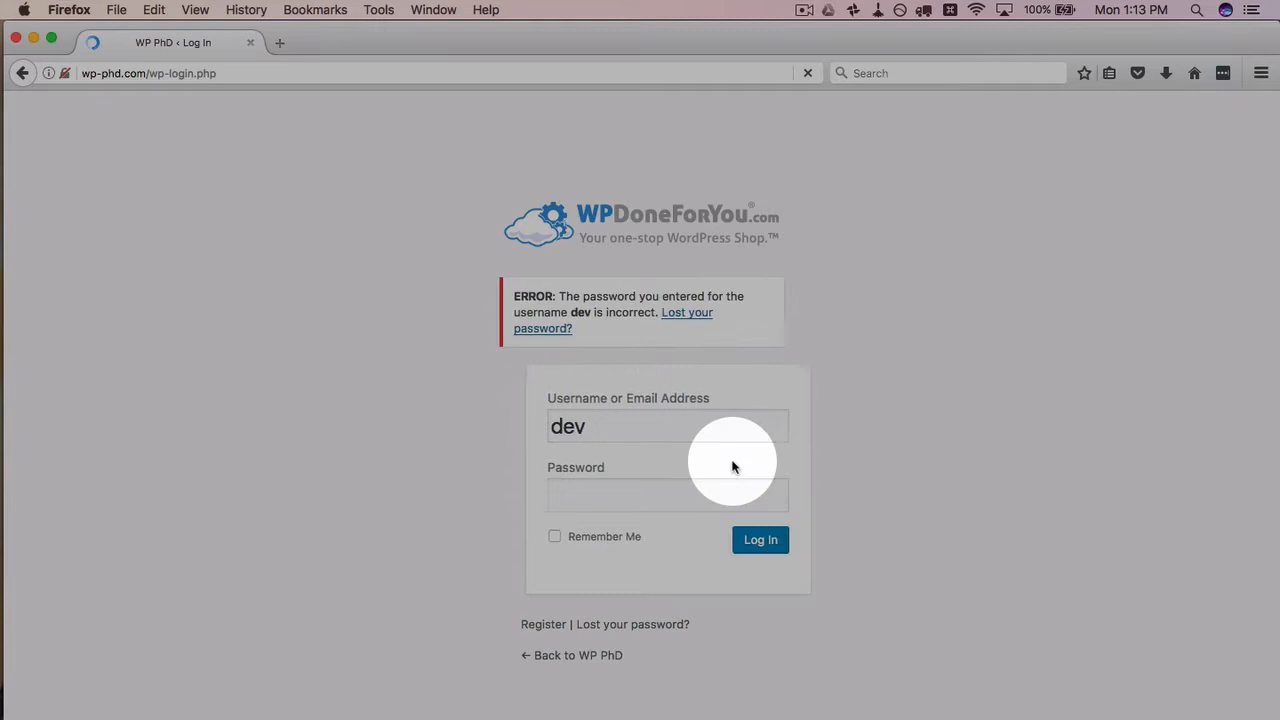
{"action": "left_click", "coordinate": [640, 494]}
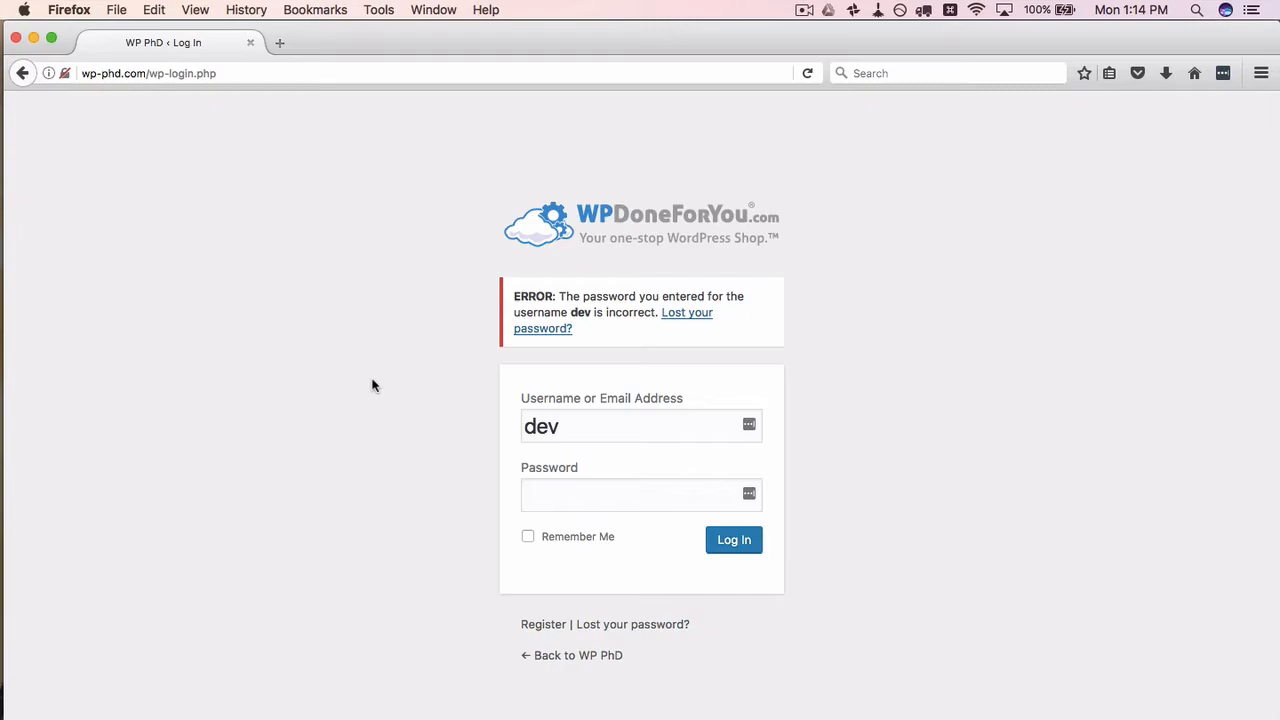
Step: Try the made-up username dev5, then switch back to dev and enter a password
{"action": "double_click", "coordinate": [541, 426]}
{"action": "type", "text": "5"}
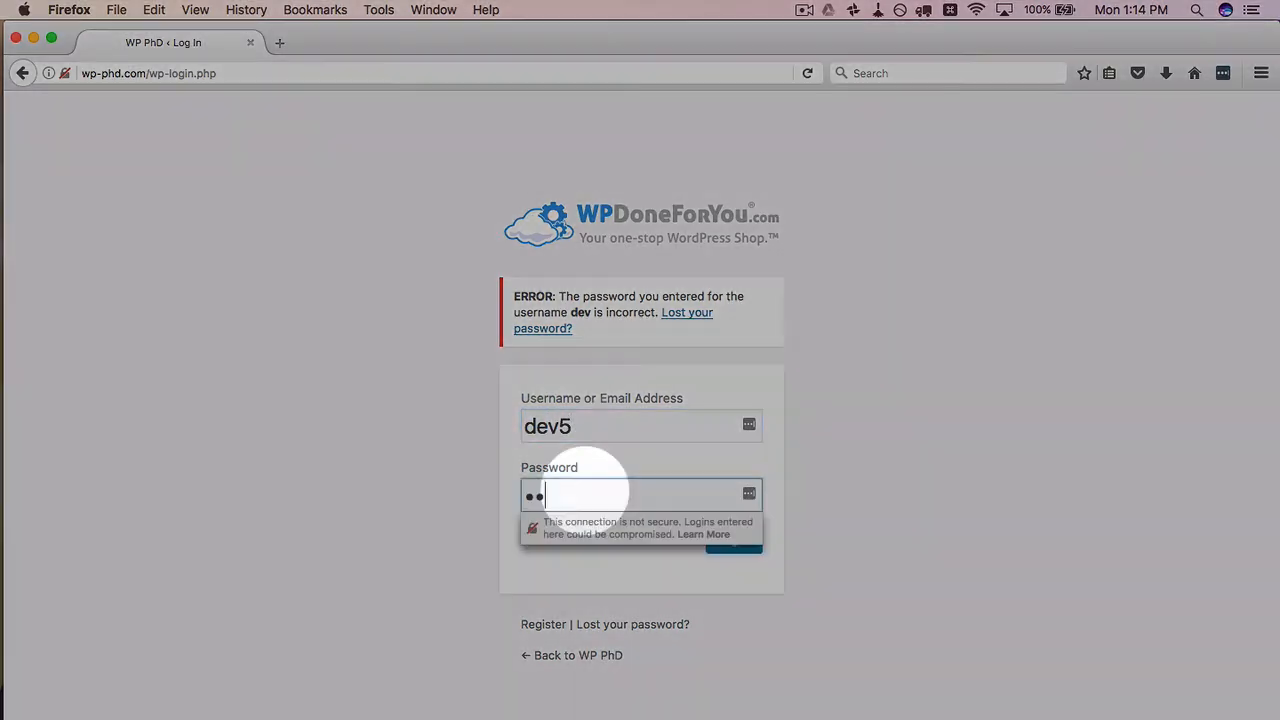
{"action": "left_click", "coordinate": [734, 540]}
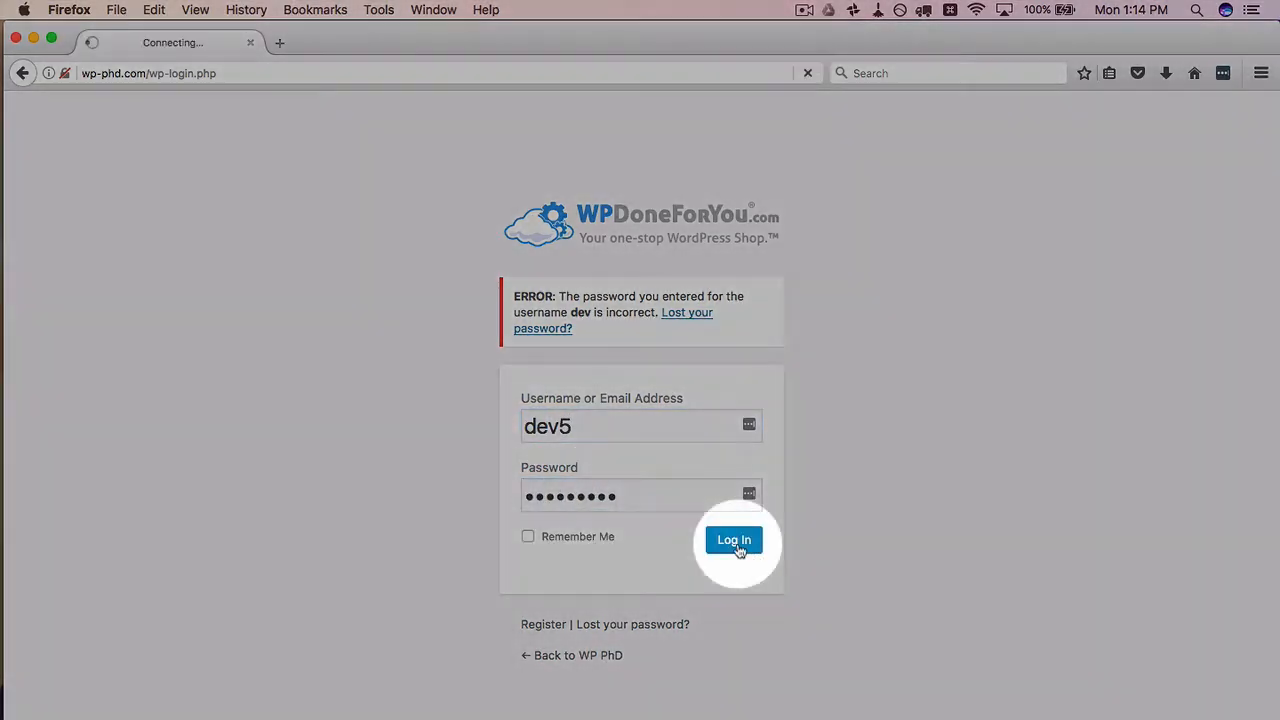
{"action": "left_click", "coordinate": [734, 540]}
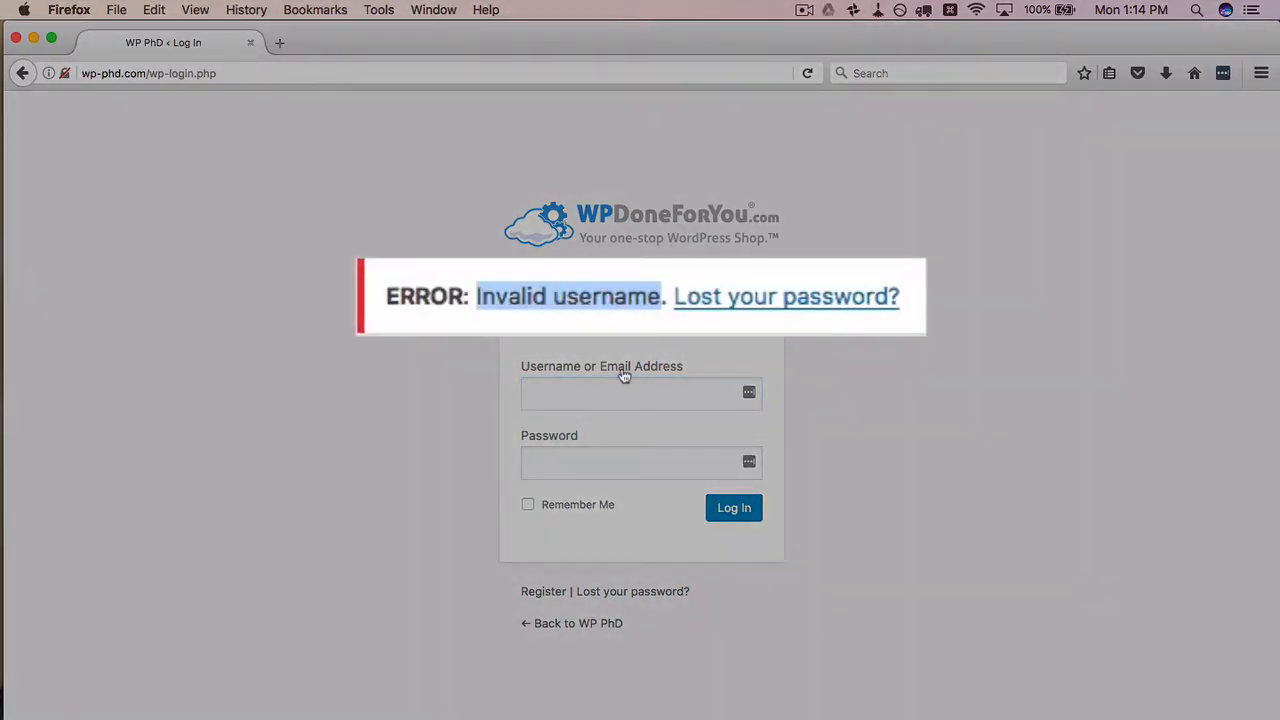
{"action": "type", "text": "ev"}
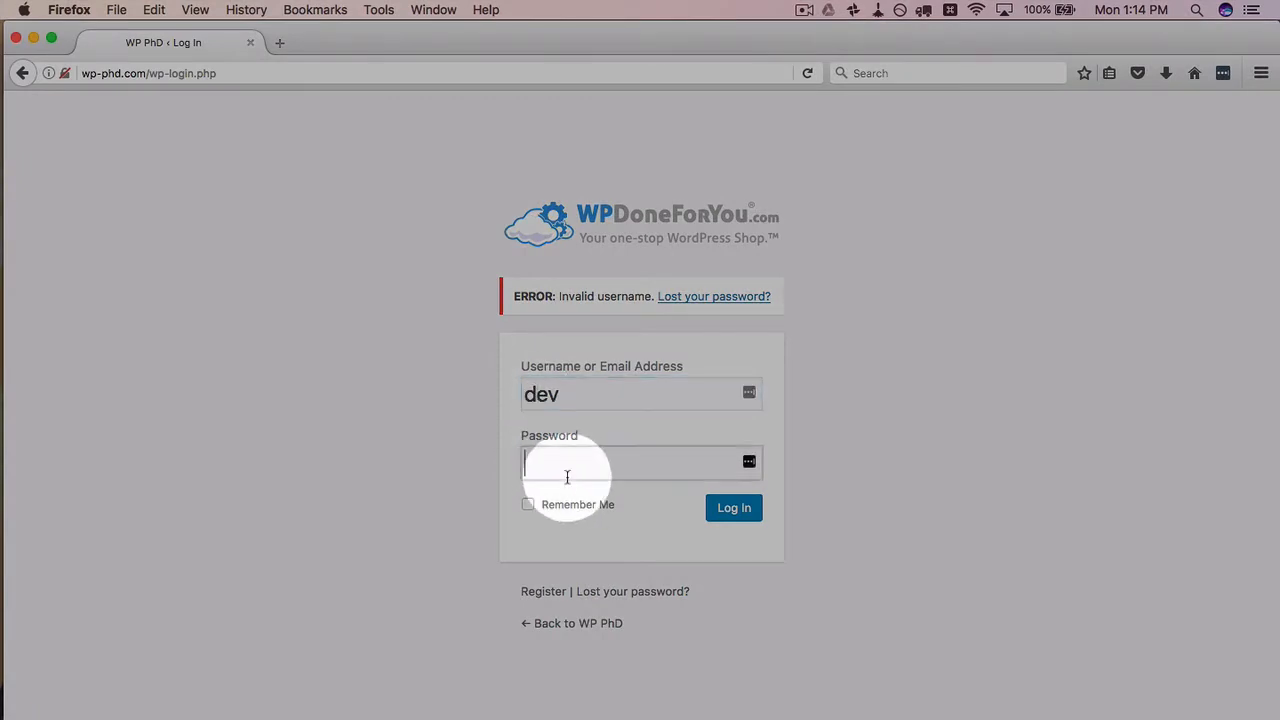
{"action": "left_click", "coordinate": [733, 507]}
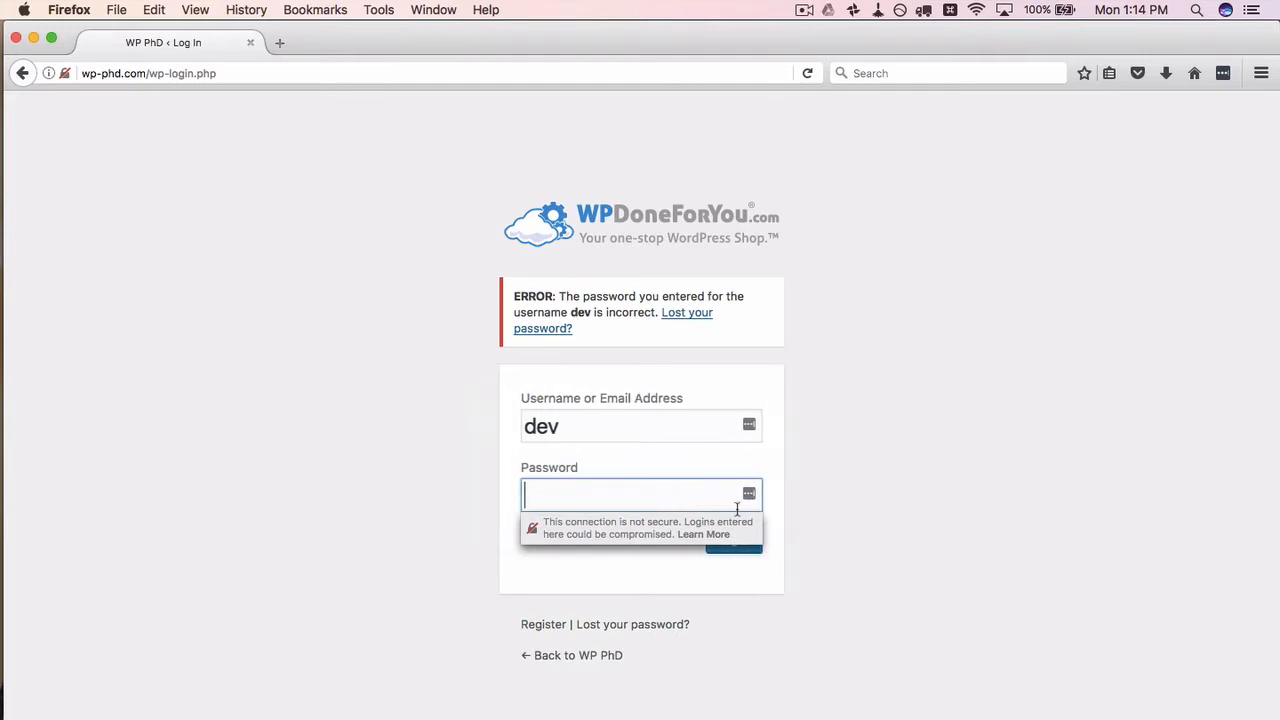
{"action": "mouse_move", "coordinate": [450, 481]}
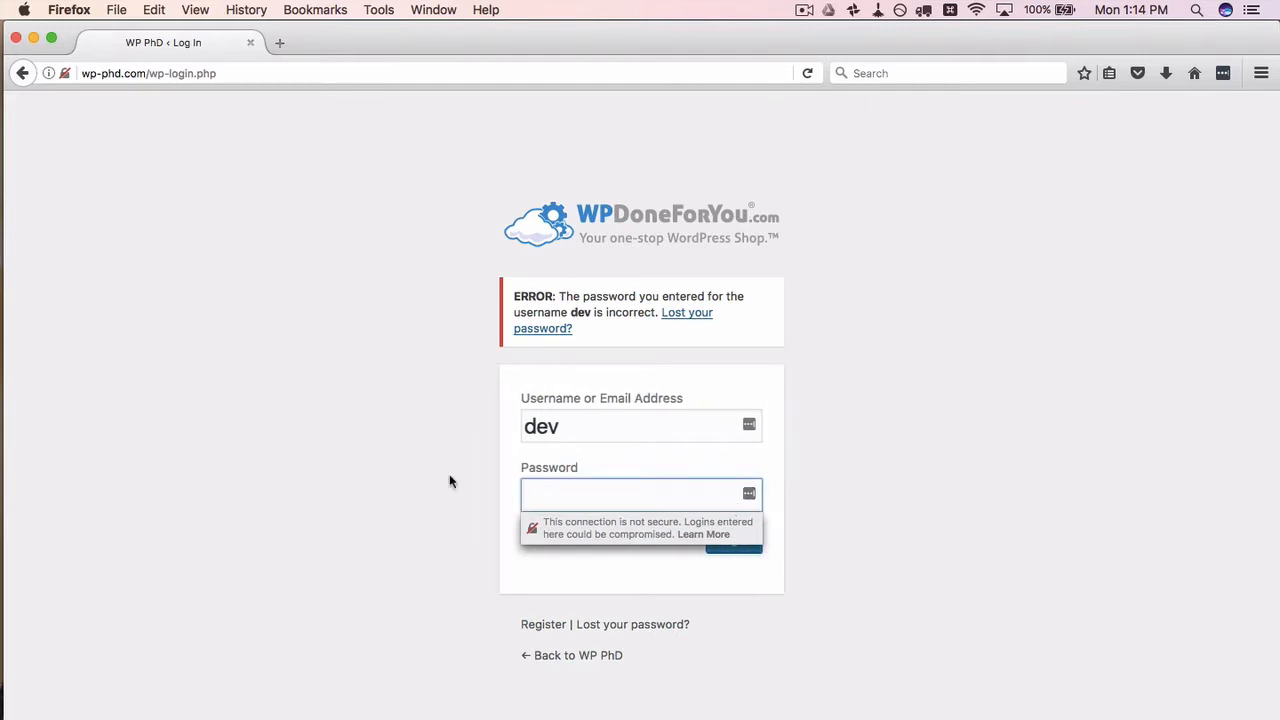
{"action": "mouse_move", "coordinate": [388, 428]}
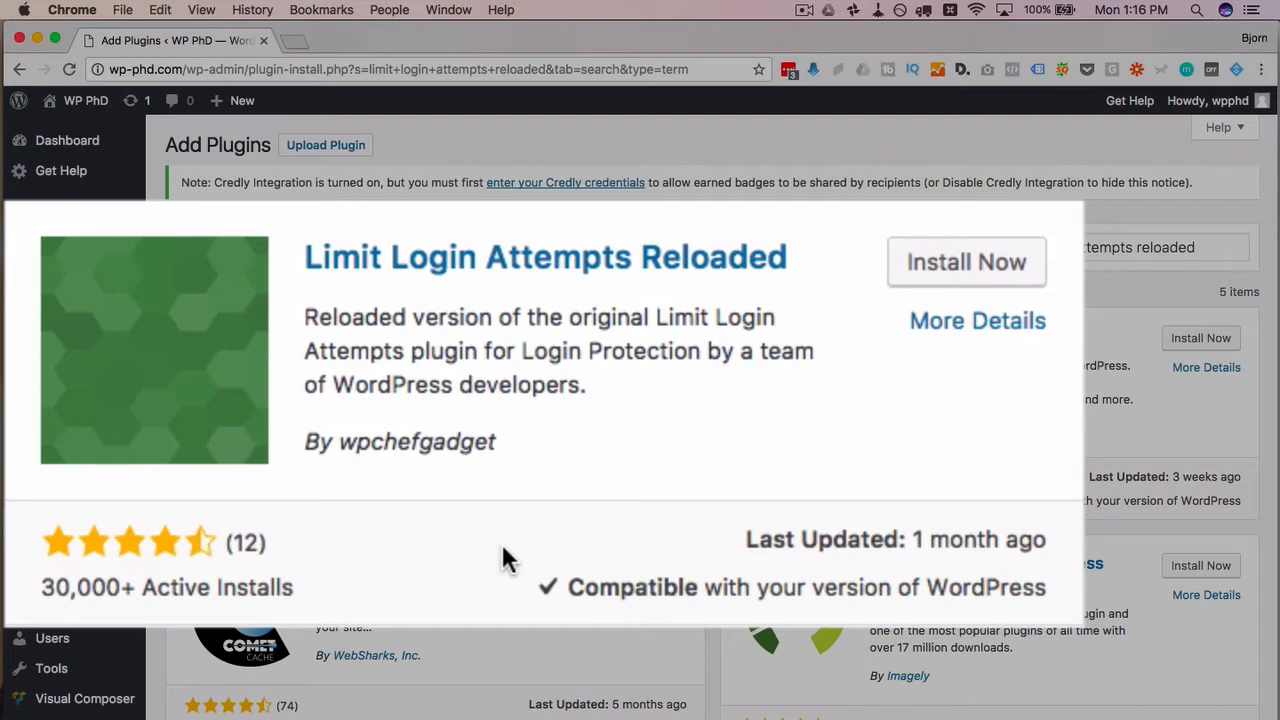
Step: Find the Limit Login Attempts Reloaded plugin in Add New, install it and activate it
{"action": "double_click", "coordinate": [417, 441]}
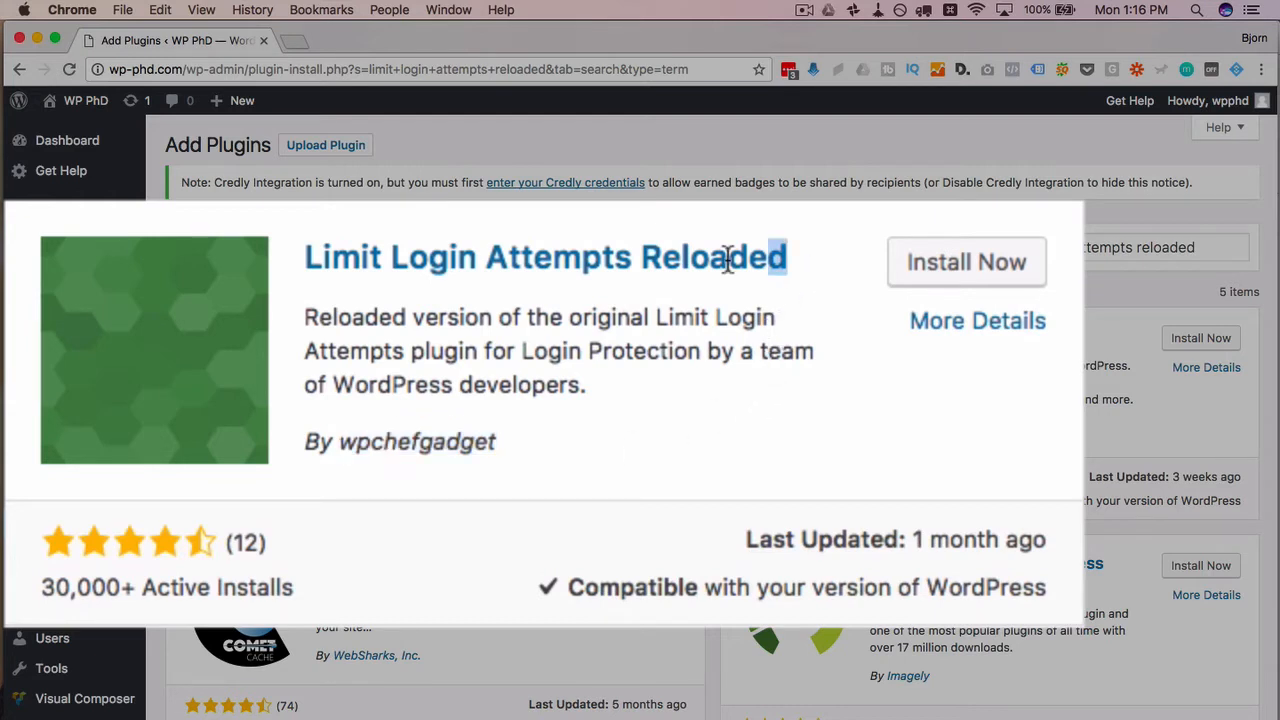
{"action": "double_click", "coordinate": [712, 257]}
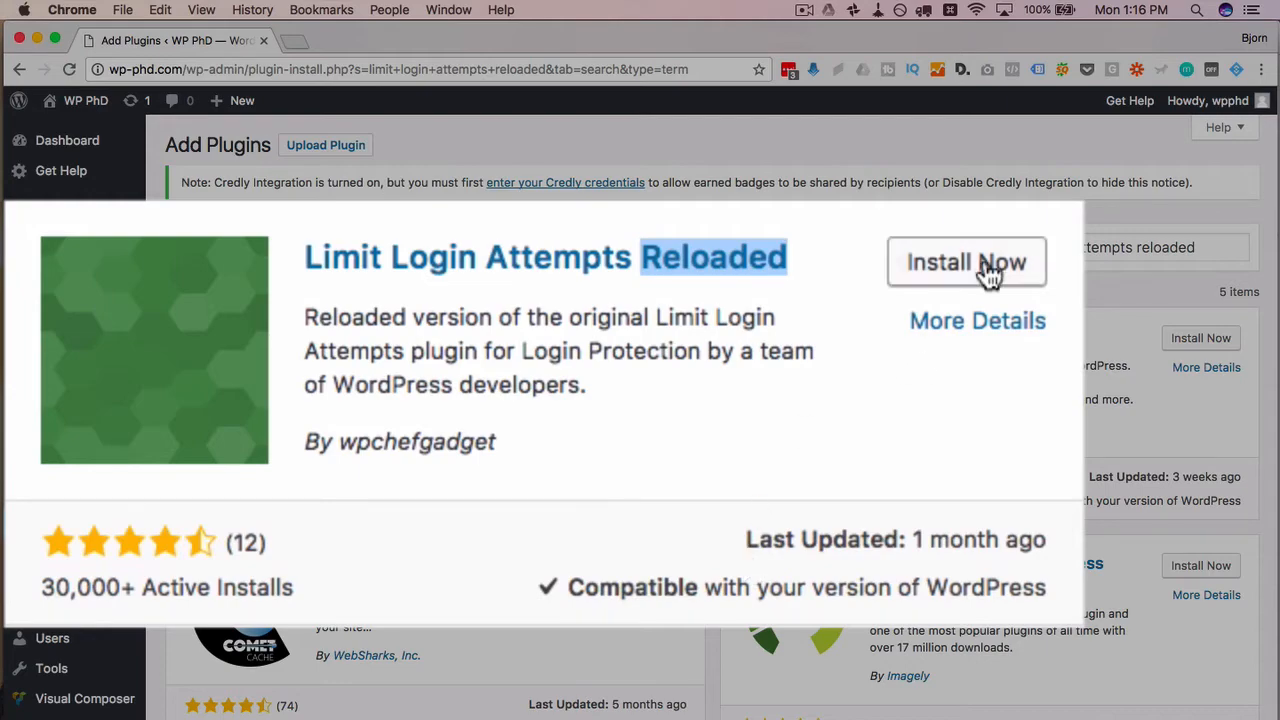
{"action": "left_click", "coordinate": [966, 262]}
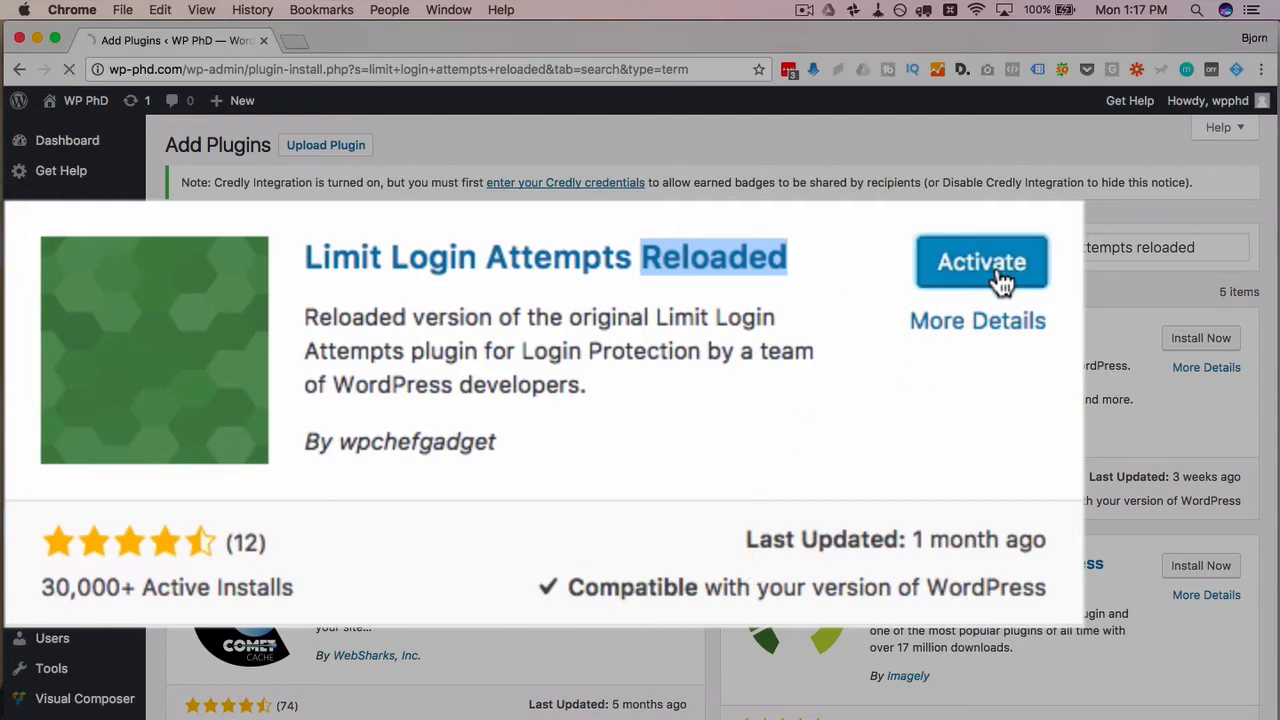
{"action": "left_click", "coordinate": [981, 261]}
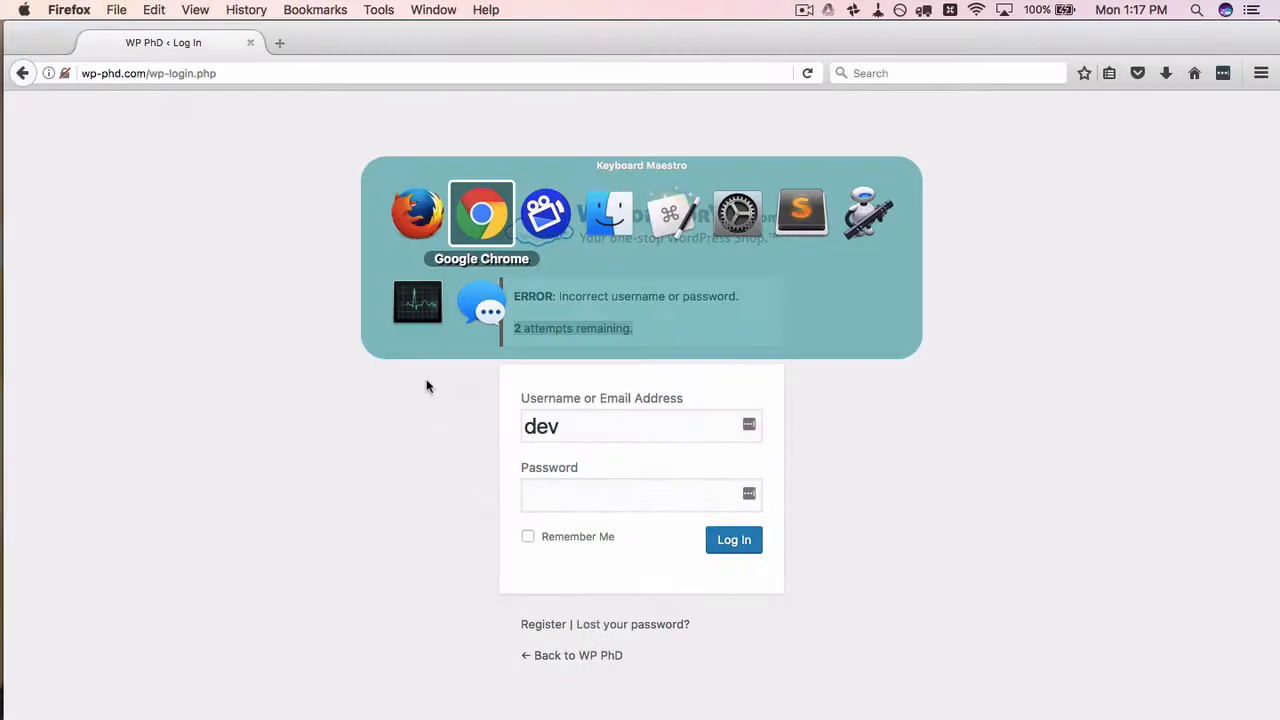
Step: Review Limit Login Attempts settings: 3 retries, 20-minute lockout, 24 hours after 4 lockouts
{"action": "left_click", "coordinate": [733, 539]}
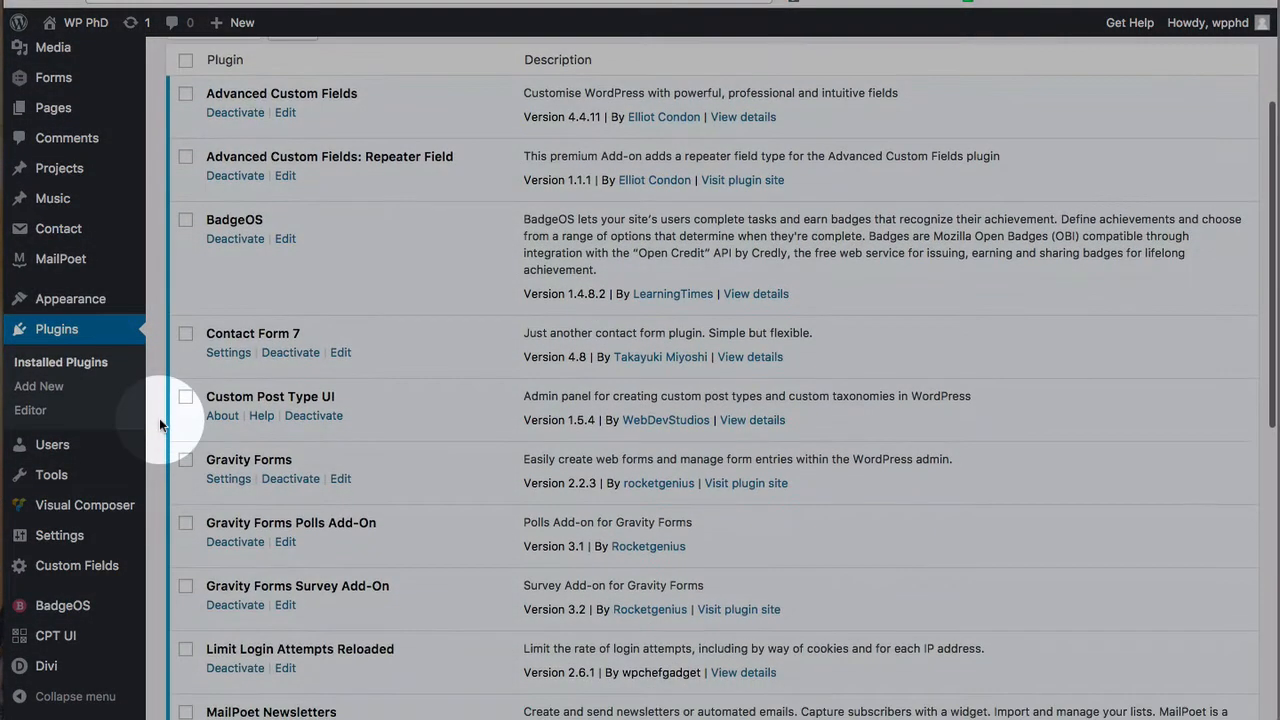
{"action": "mouse_move", "coordinate": [59, 535]}
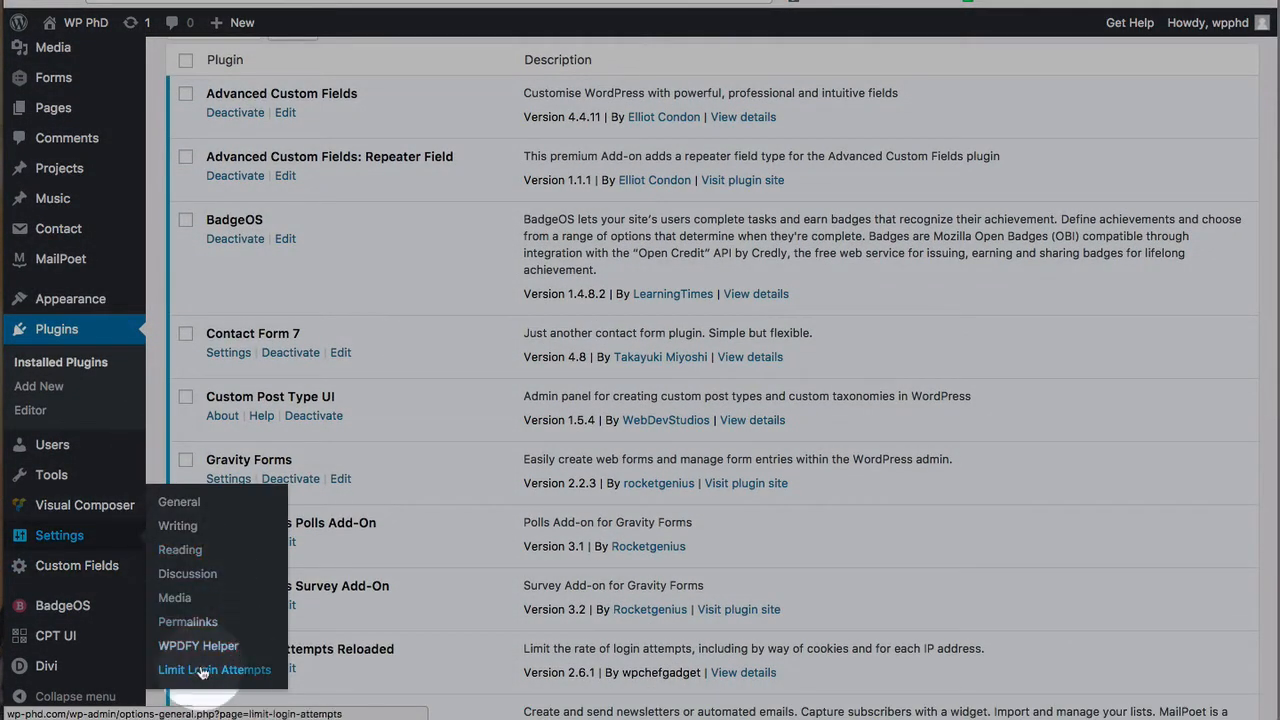
{"action": "left_click", "coordinate": [214, 669]}
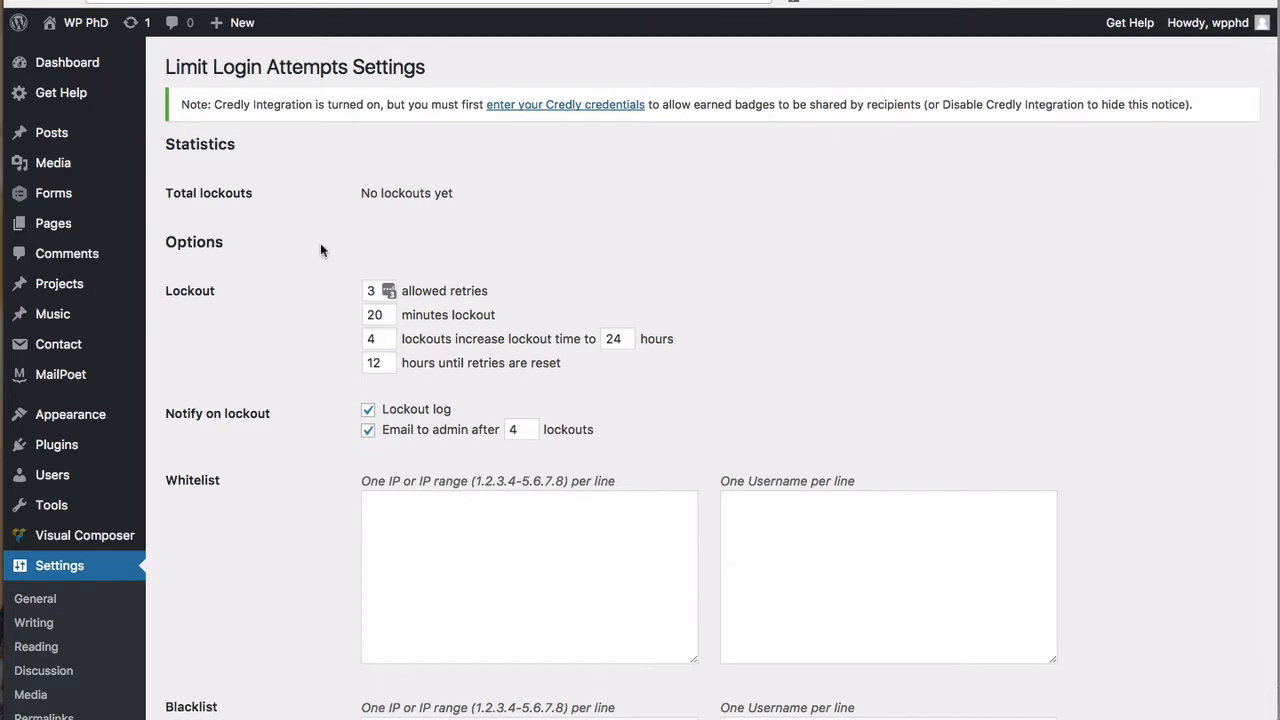
{"action": "scroll", "scroll_direction": "down", "scroll_amount": 3}
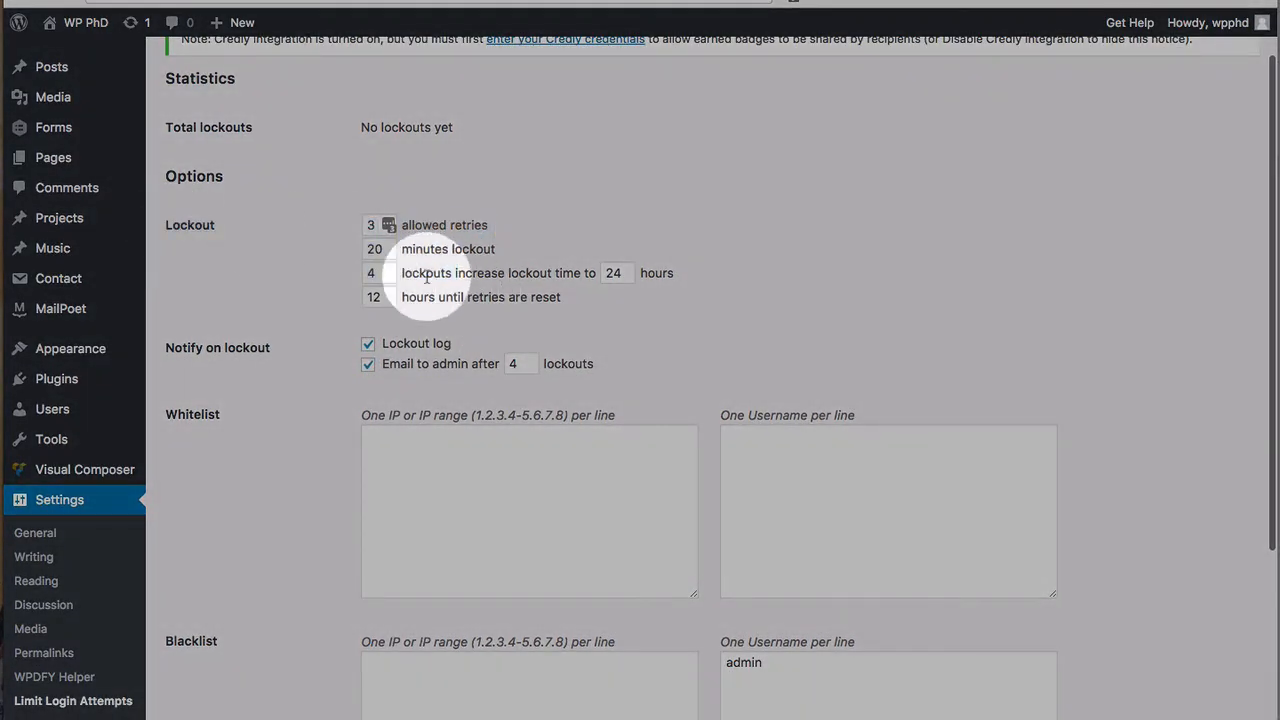
{"action": "left_click", "coordinate": [371, 224]}
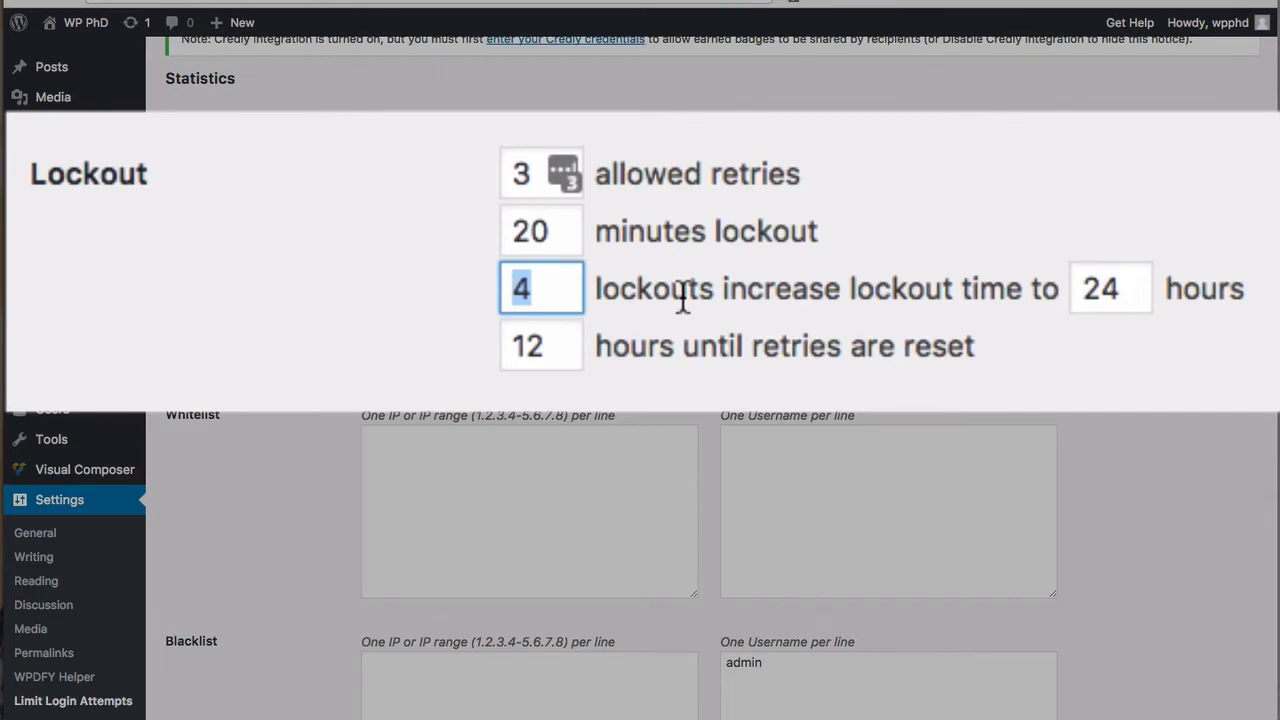
{"action": "mouse_move", "coordinate": [503, 158]}
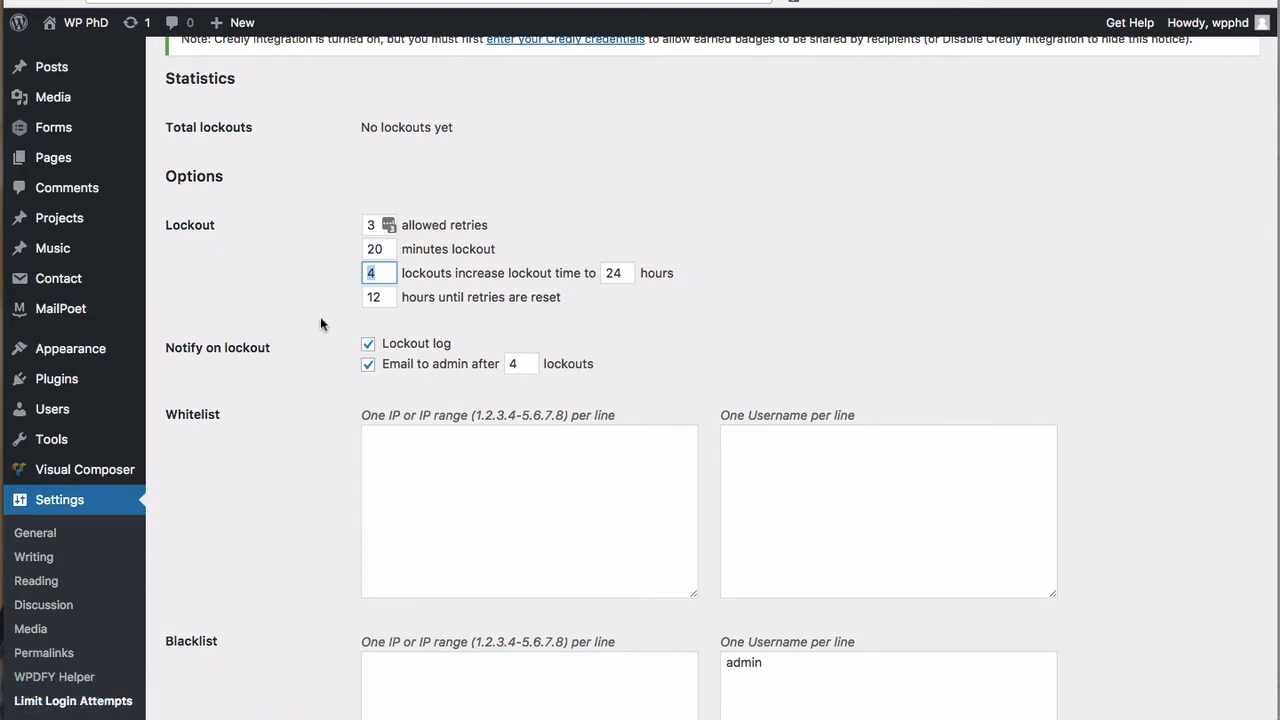
{"action": "scroll", "scroll_direction": "down", "scroll_amount": 3}
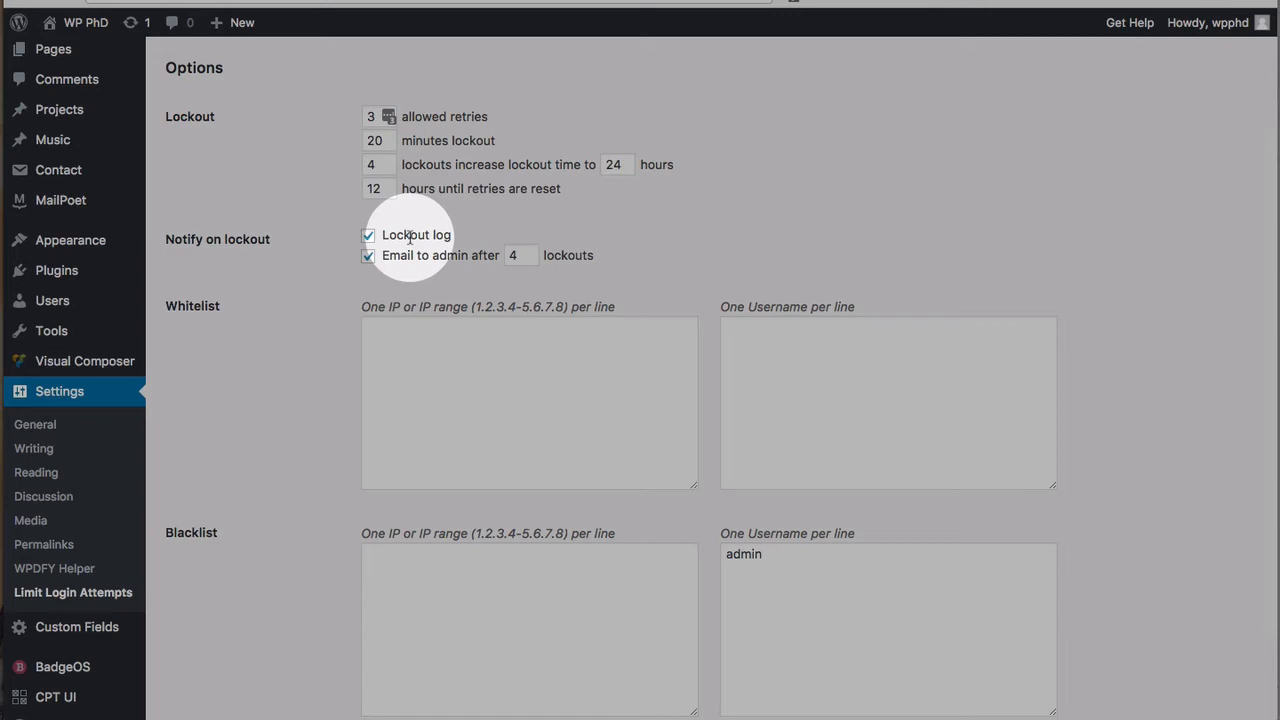
{"action": "scroll", "scroll_direction": "down", "scroll_amount": 3}
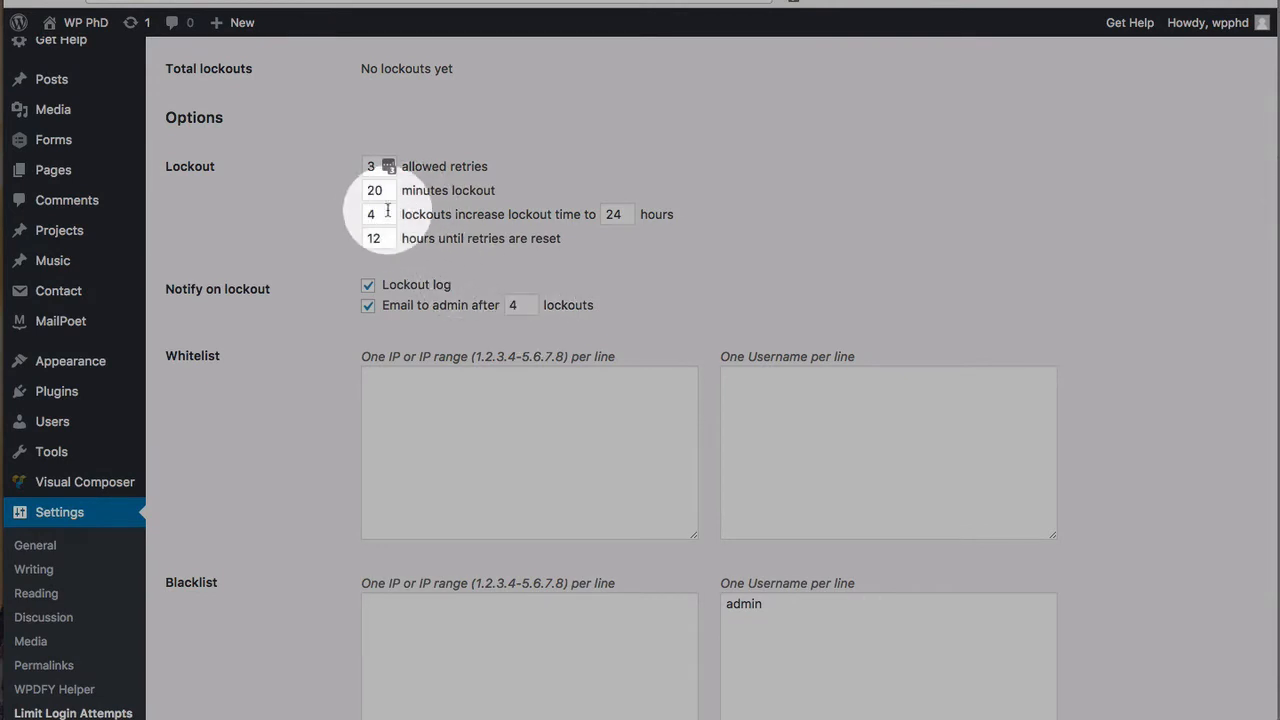
{"action": "mouse_move", "coordinate": [337, 257]}
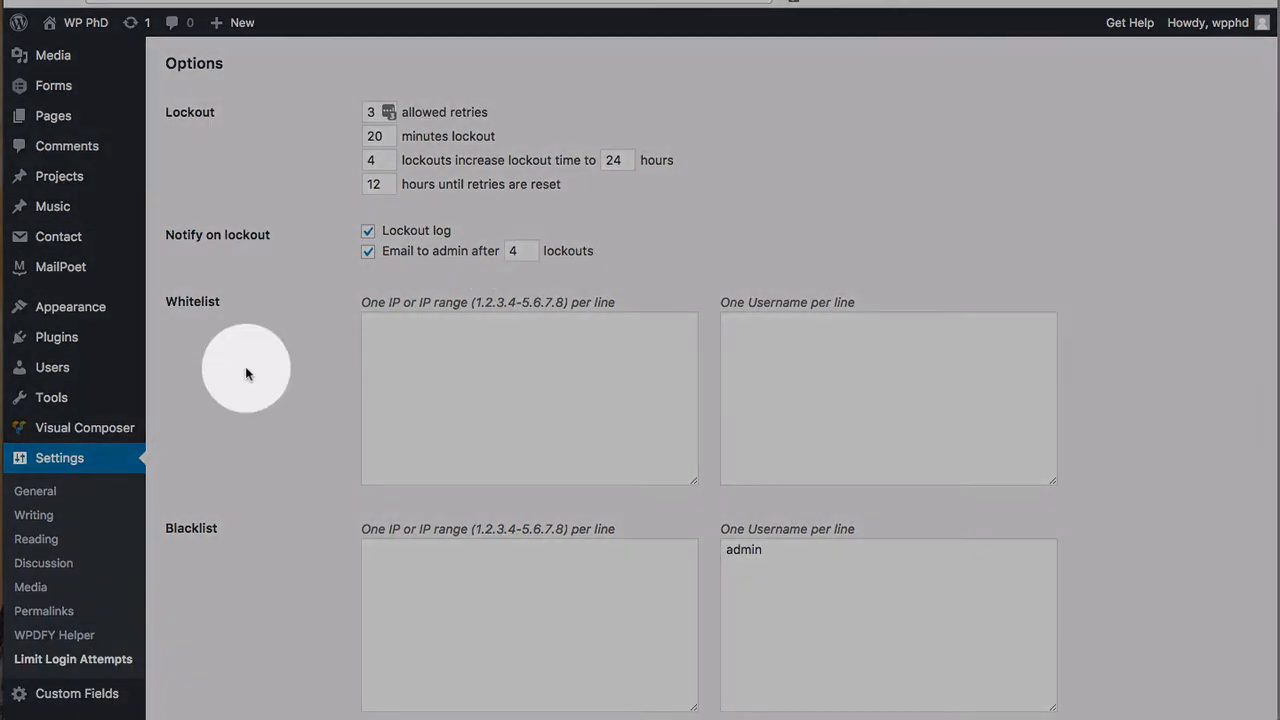
{"action": "mouse_move", "coordinate": [320, 546]}
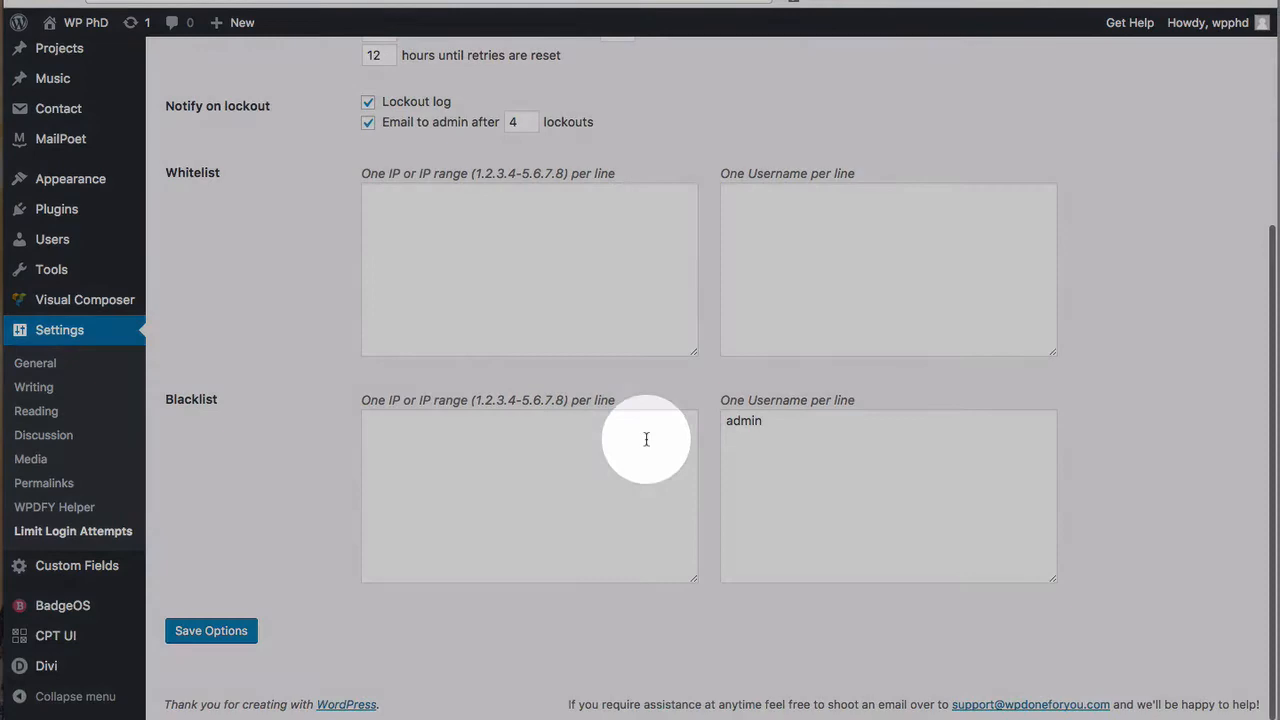
{"action": "mouse_move", "coordinate": [564, 451]}
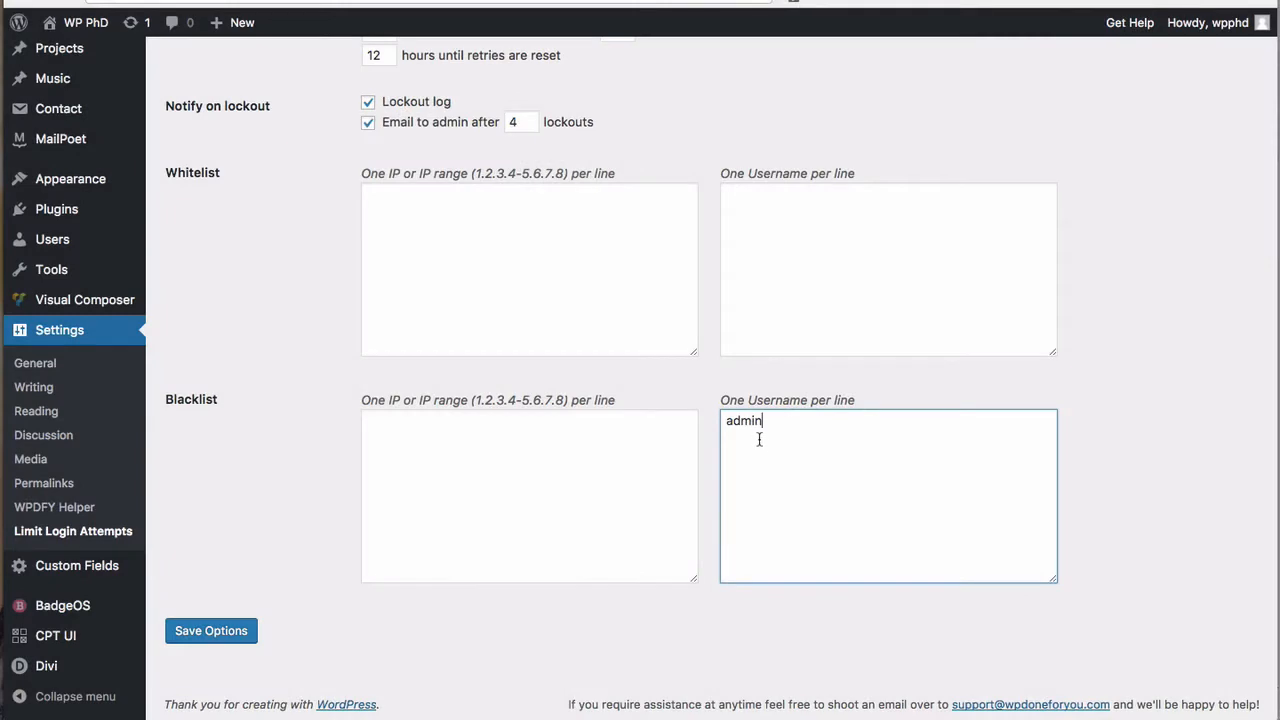
{"action": "double_click", "coordinate": [743, 420]}
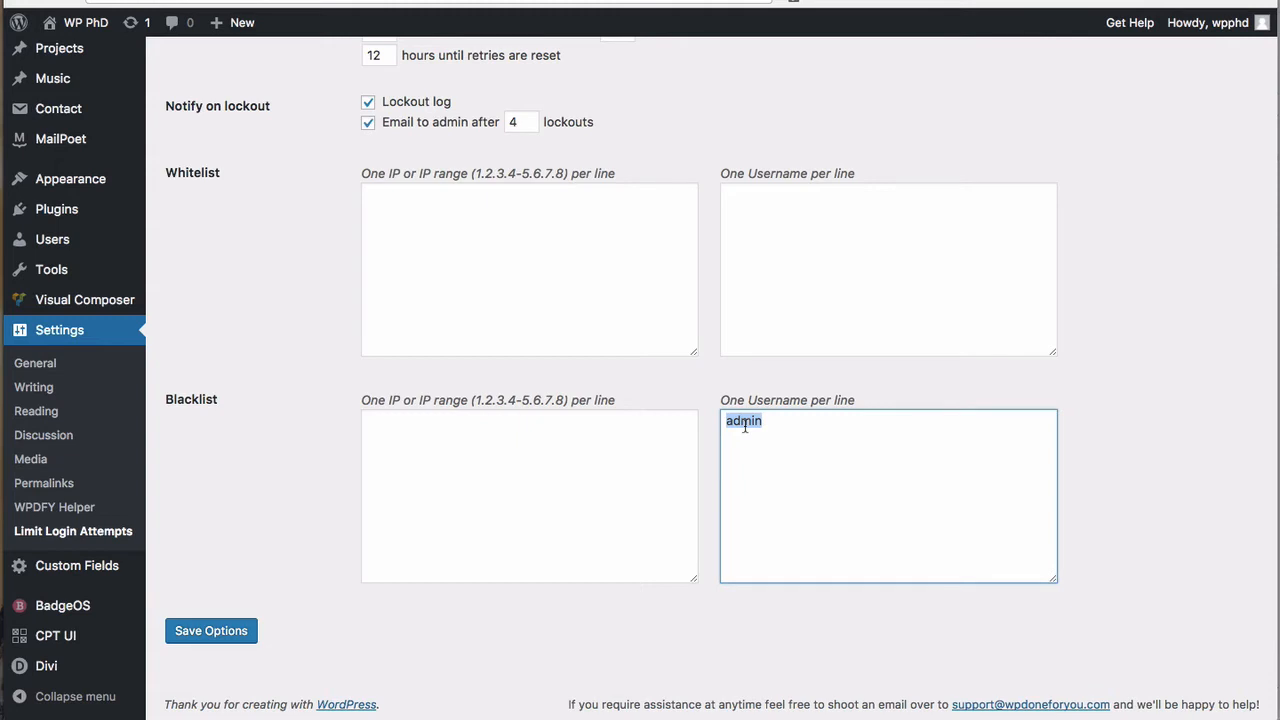
{"action": "left_click", "coordinate": [765, 421]}
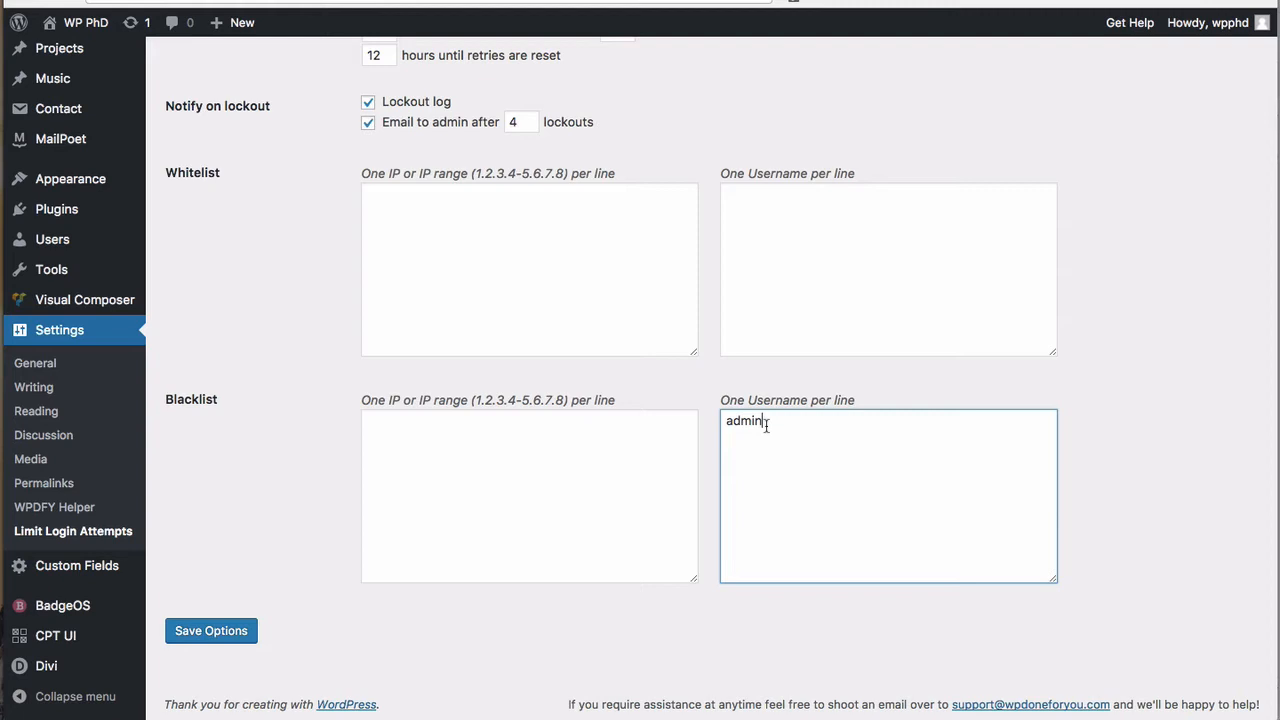
{"action": "double_click", "coordinate": [743, 420]}
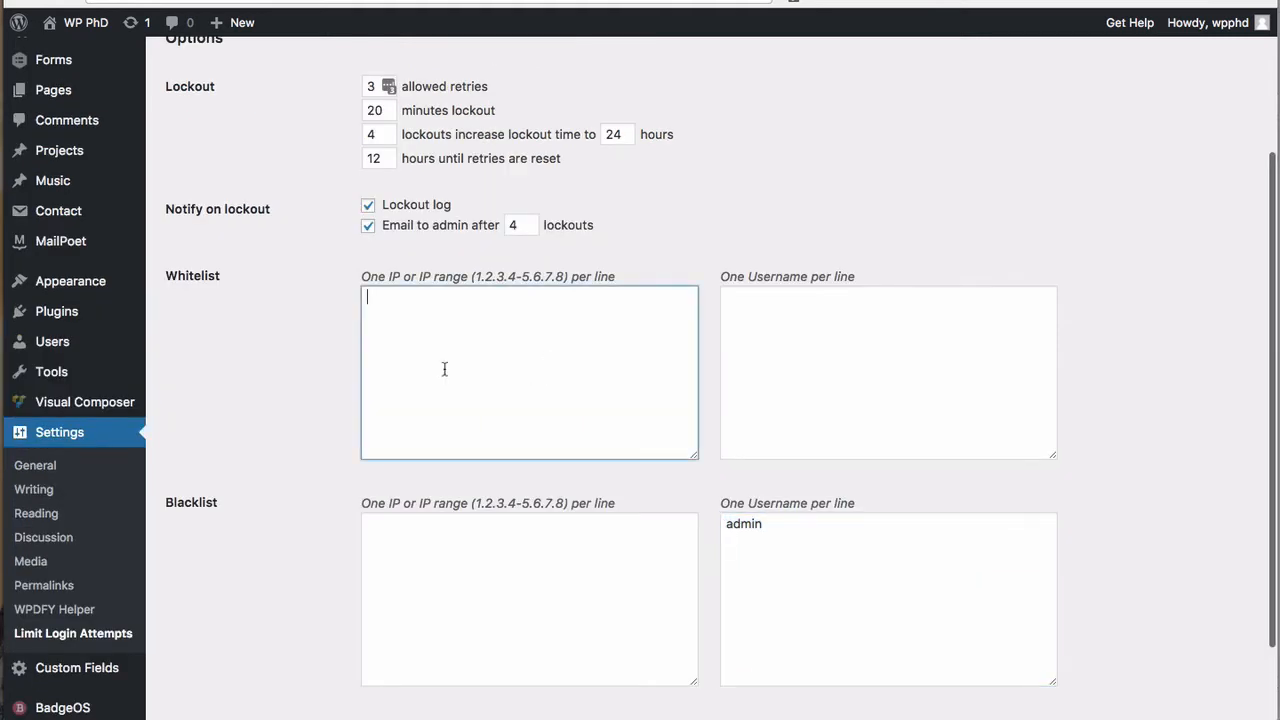
{"action": "mouse_move", "coordinate": [582, 331]}
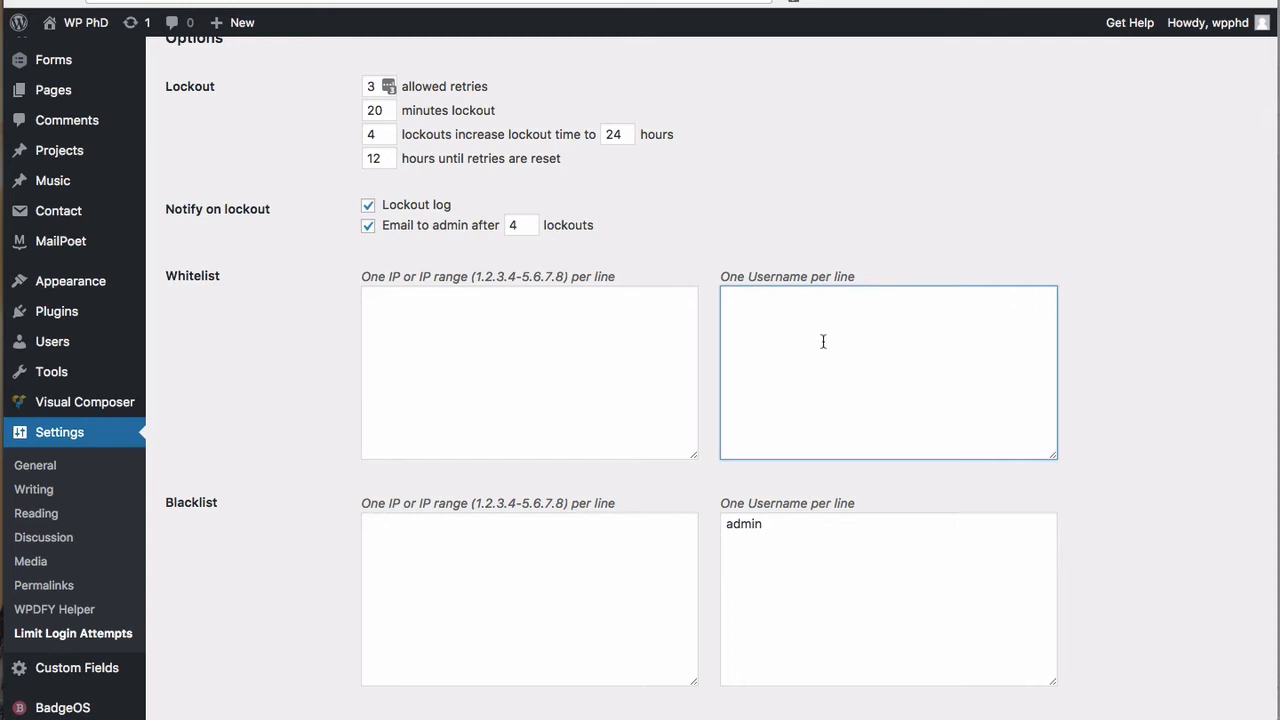
{"action": "mouse_move", "coordinate": [812, 425]}
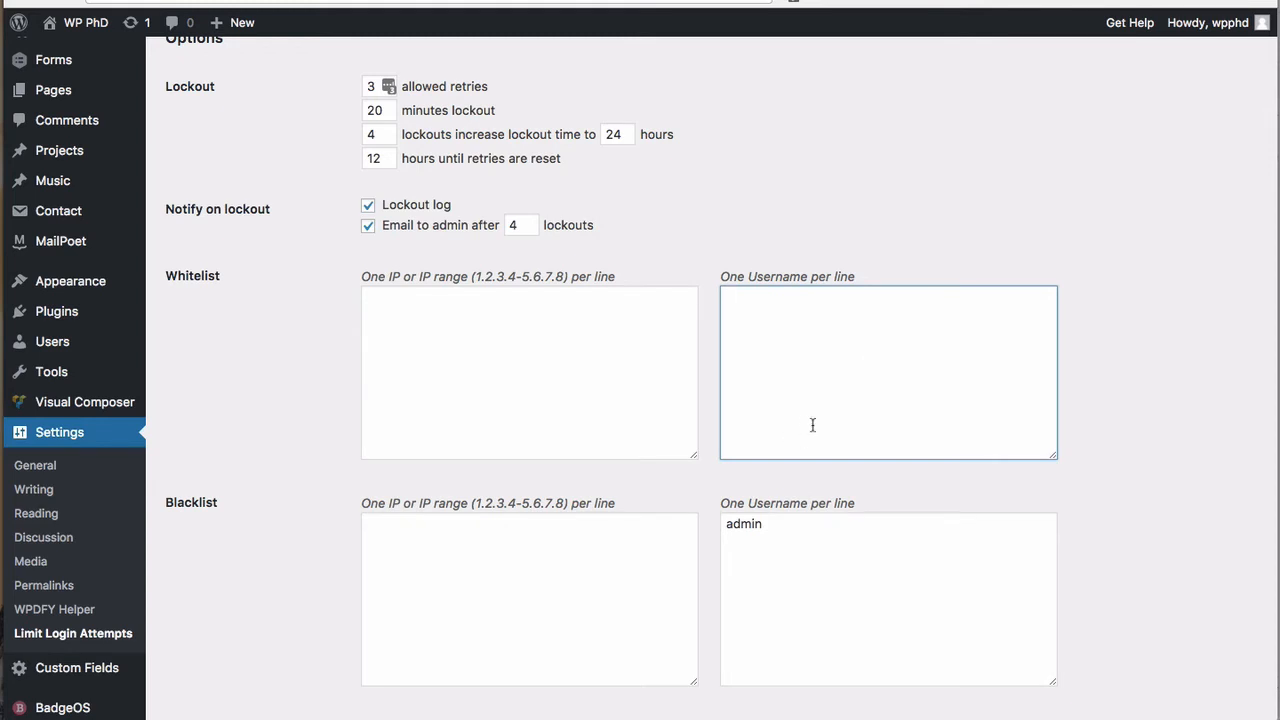
{"action": "left_click", "coordinate": [529, 373]}
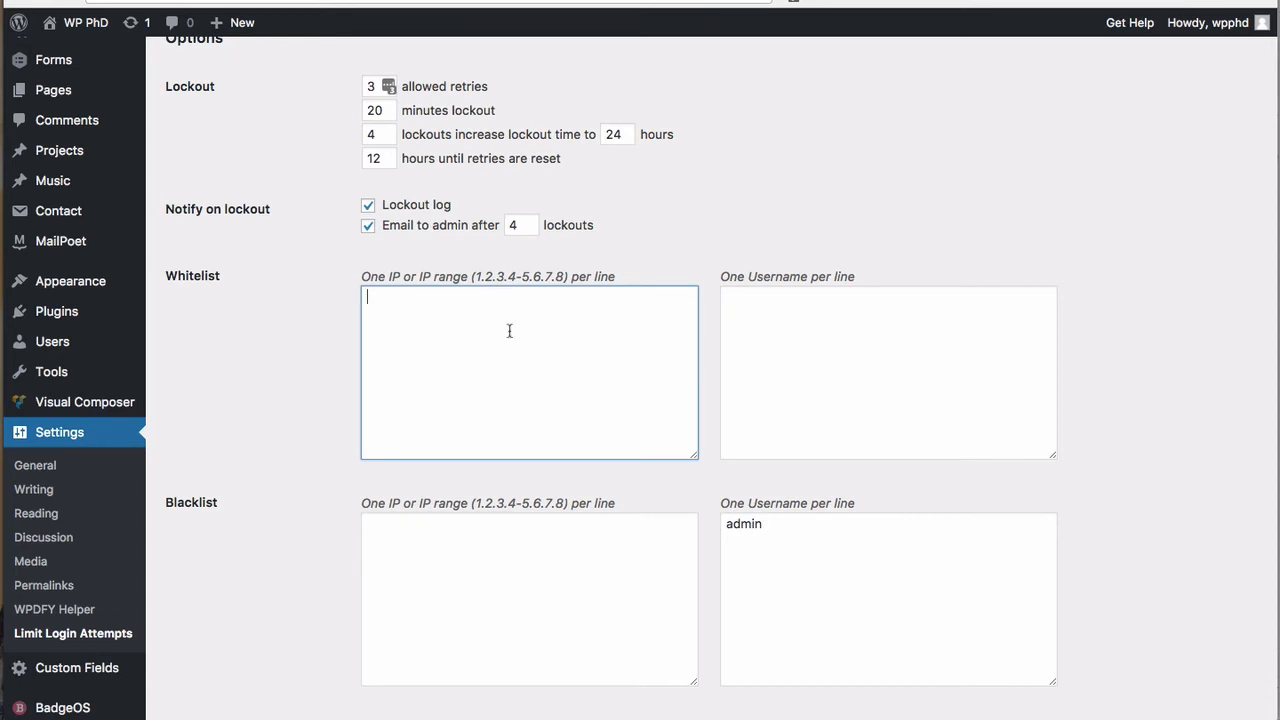
{"action": "mouse_move", "coordinate": [226, 364]}
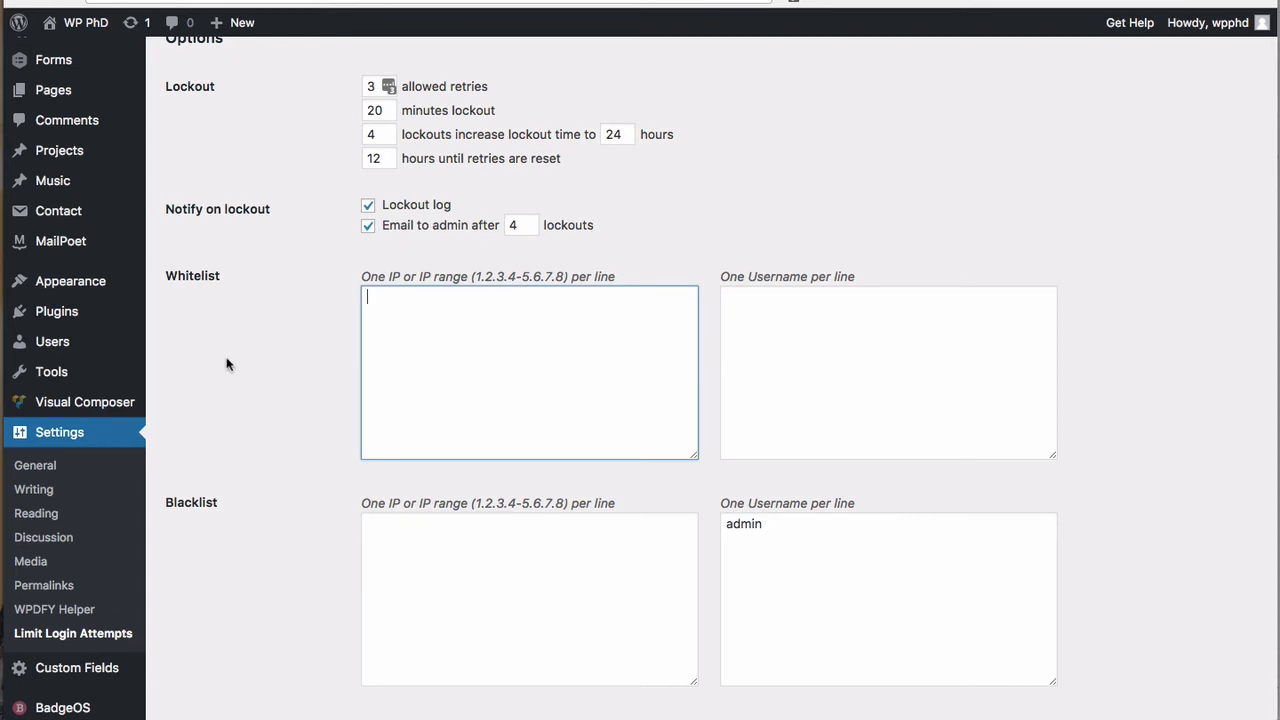
{"action": "scroll", "scroll_direction": "down", "scroll_amount": 3}
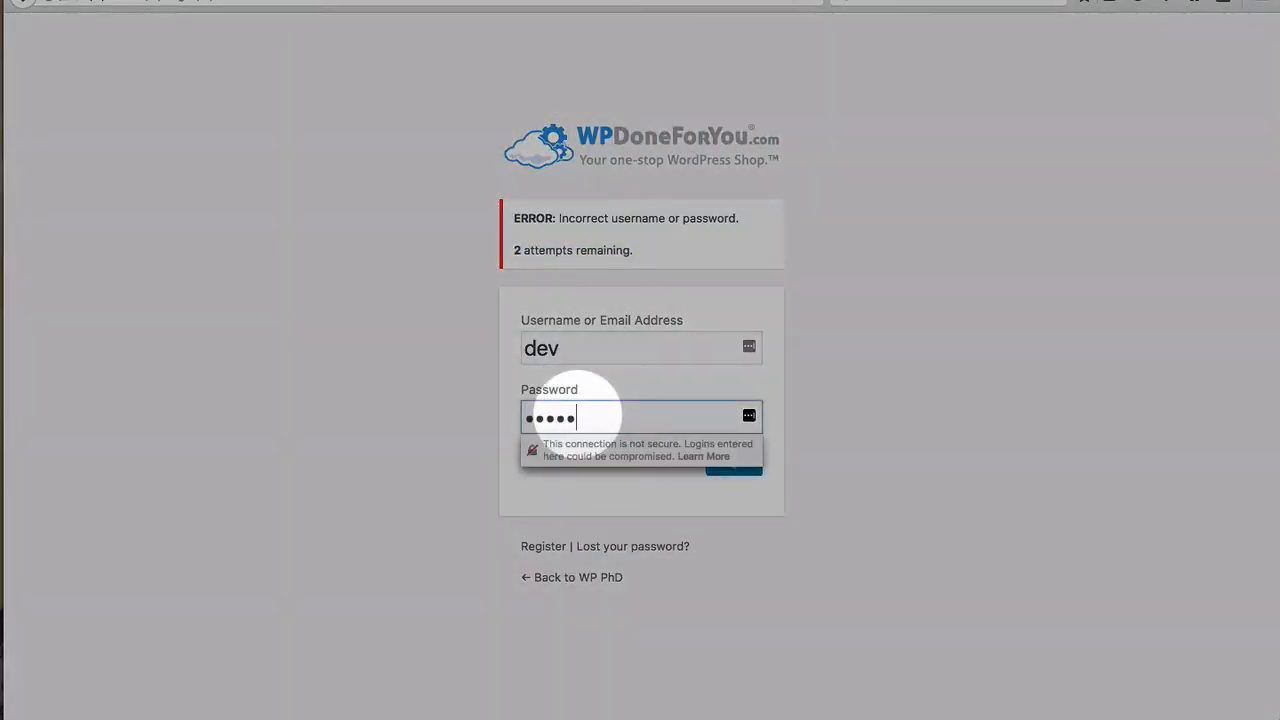
Step: Submit further wrong-password logins for dev until the 20-minute lockout error appears
{"action": "left_click", "coordinate": [733, 461]}
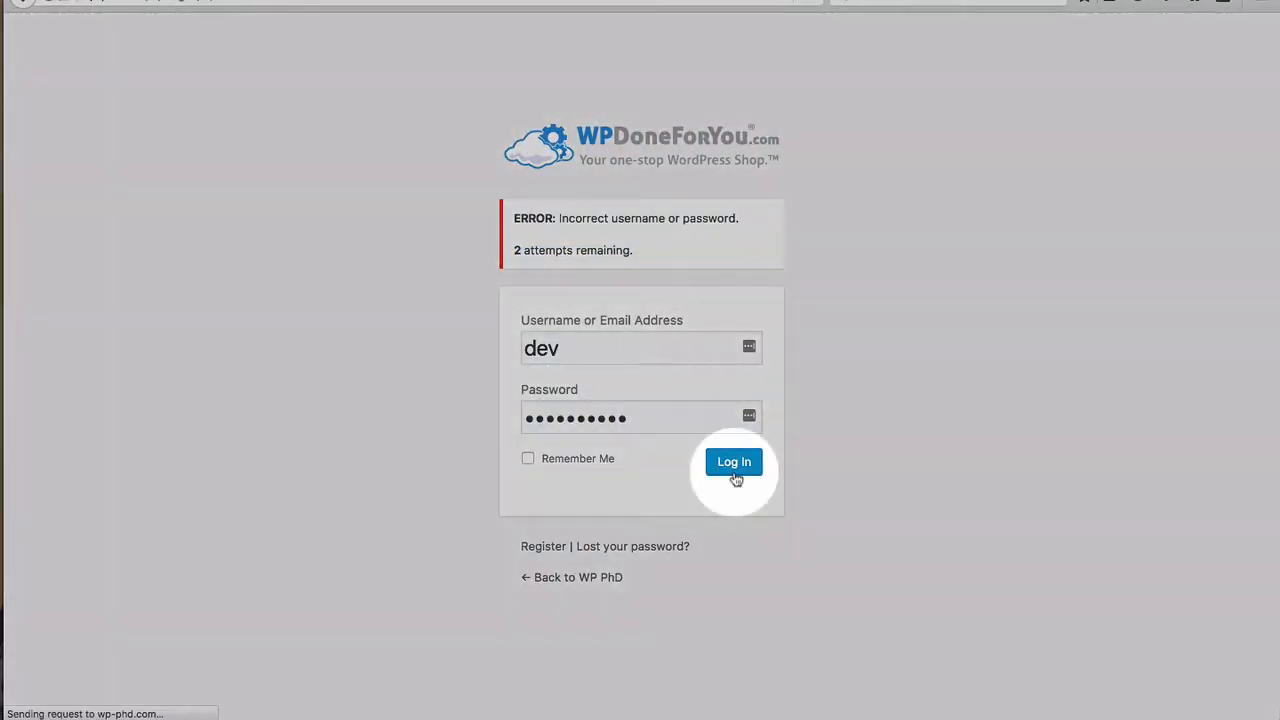
{"action": "left_click", "coordinate": [733, 461]}
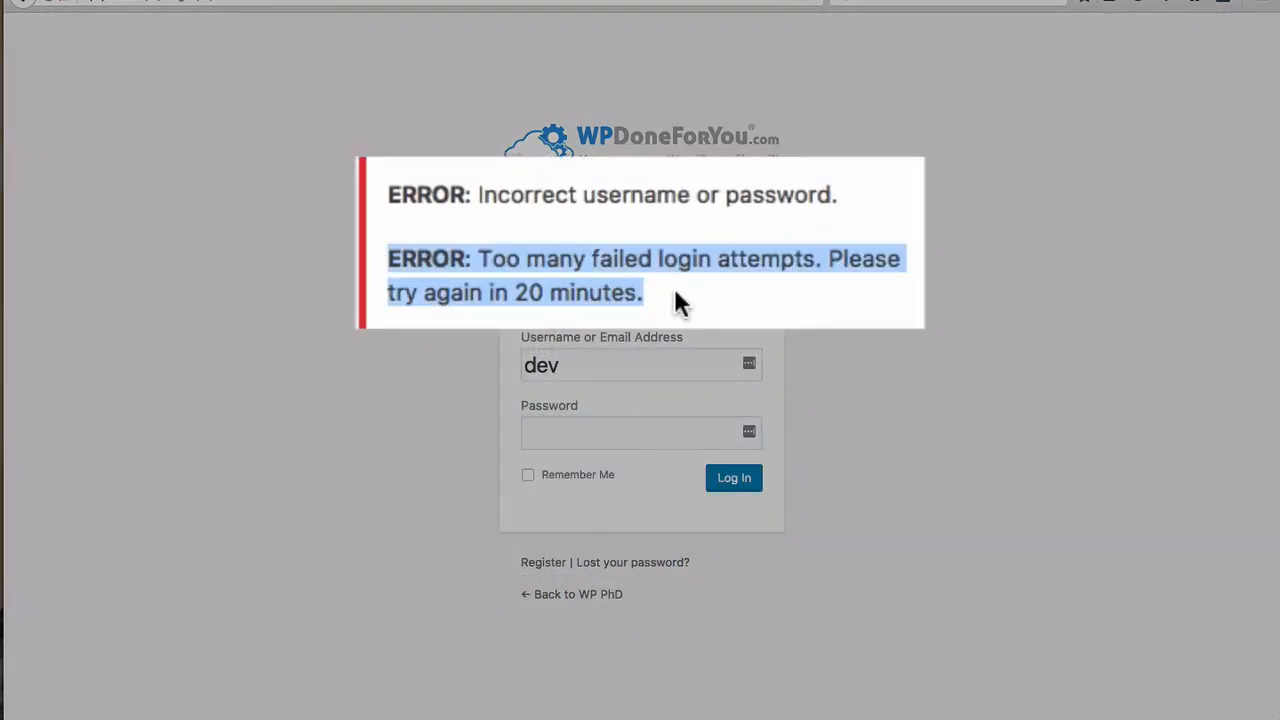
{"action": "mouse_move", "coordinate": [632, 283]}
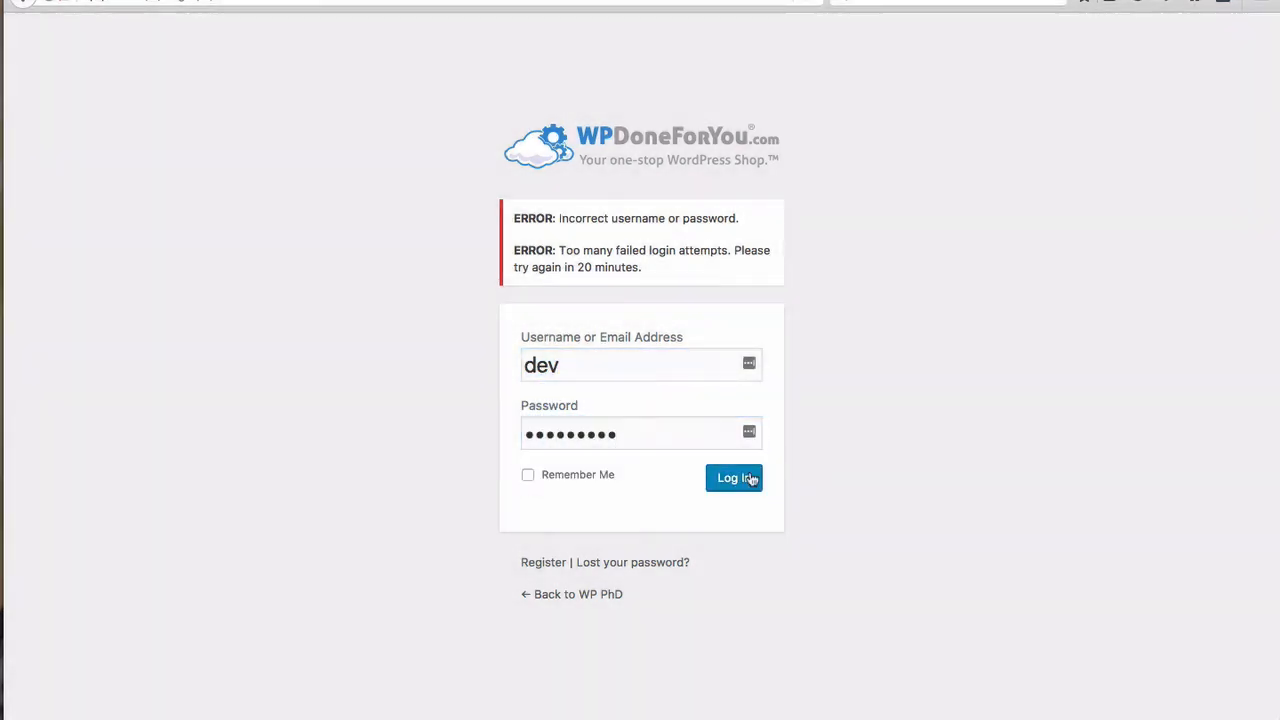
{"action": "left_click", "coordinate": [733, 477]}
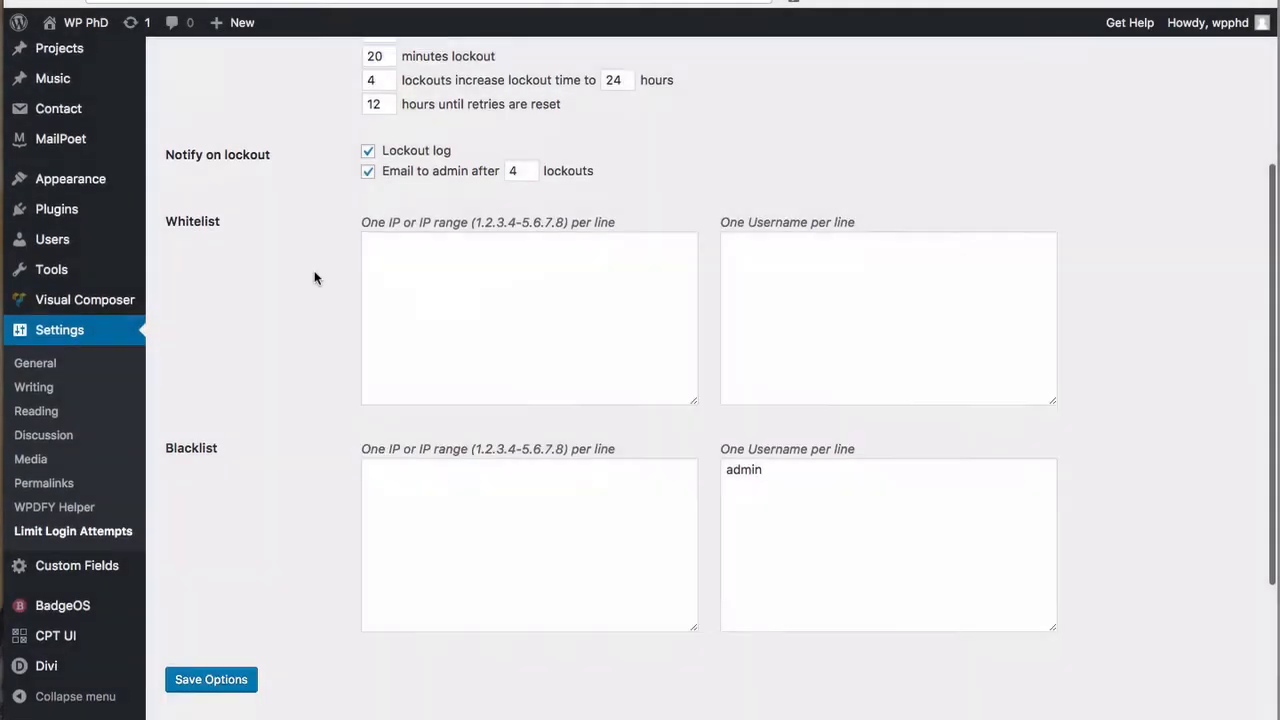
Step: Copy locked-out IP 75.156.46.67 from the lockout log into the IP blacklist
{"action": "scroll", "scroll_direction": "down", "scroll_amount": 3}
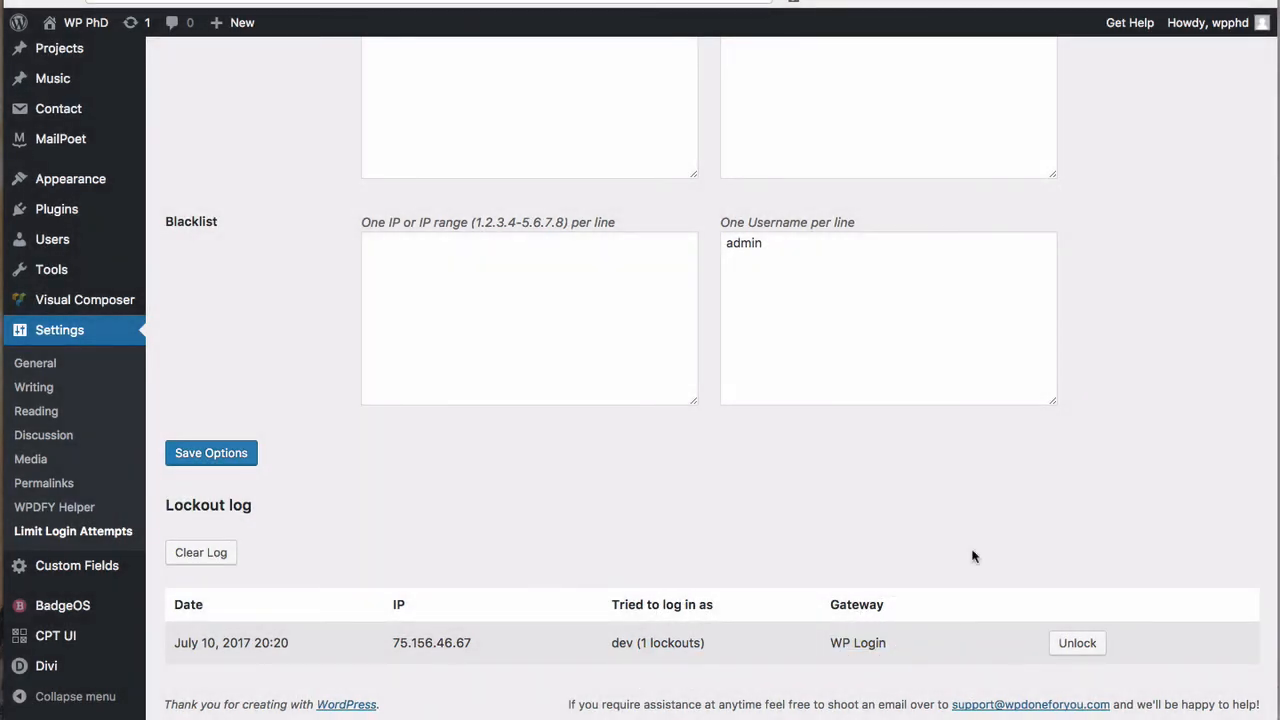
{"action": "mouse_move", "coordinate": [560, 683]}
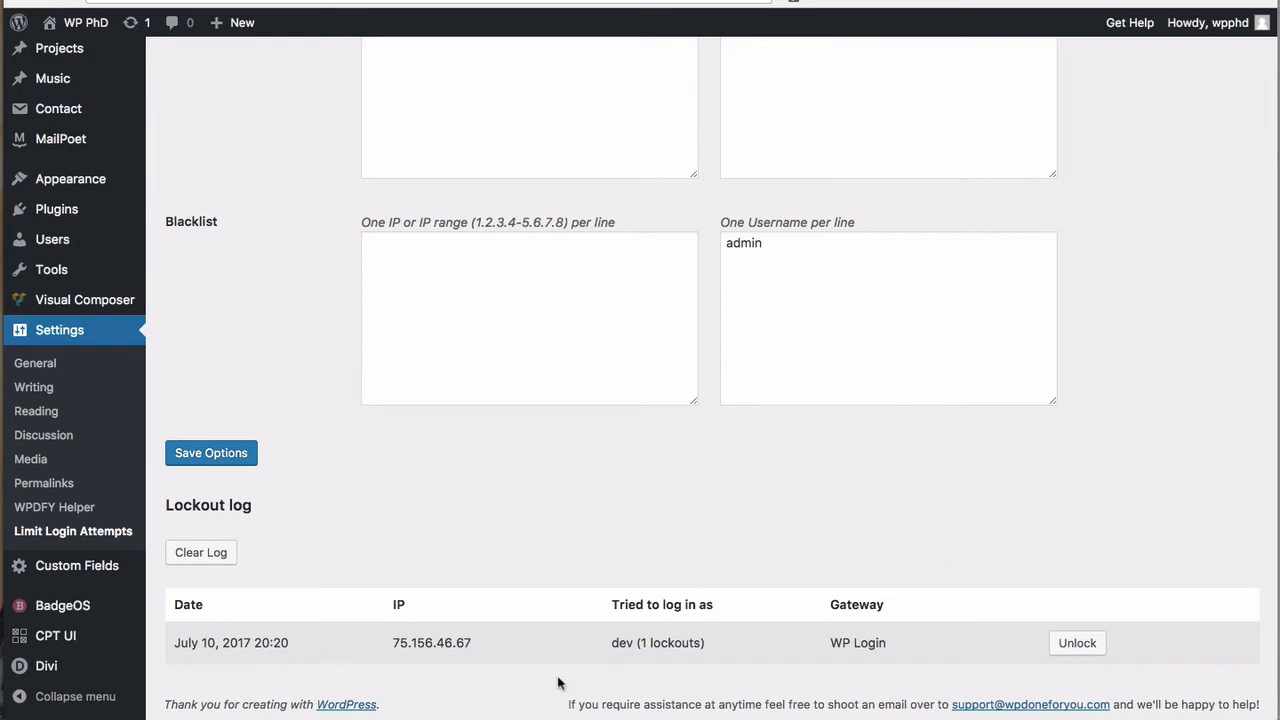
{"action": "double_click", "coordinate": [431, 642]}
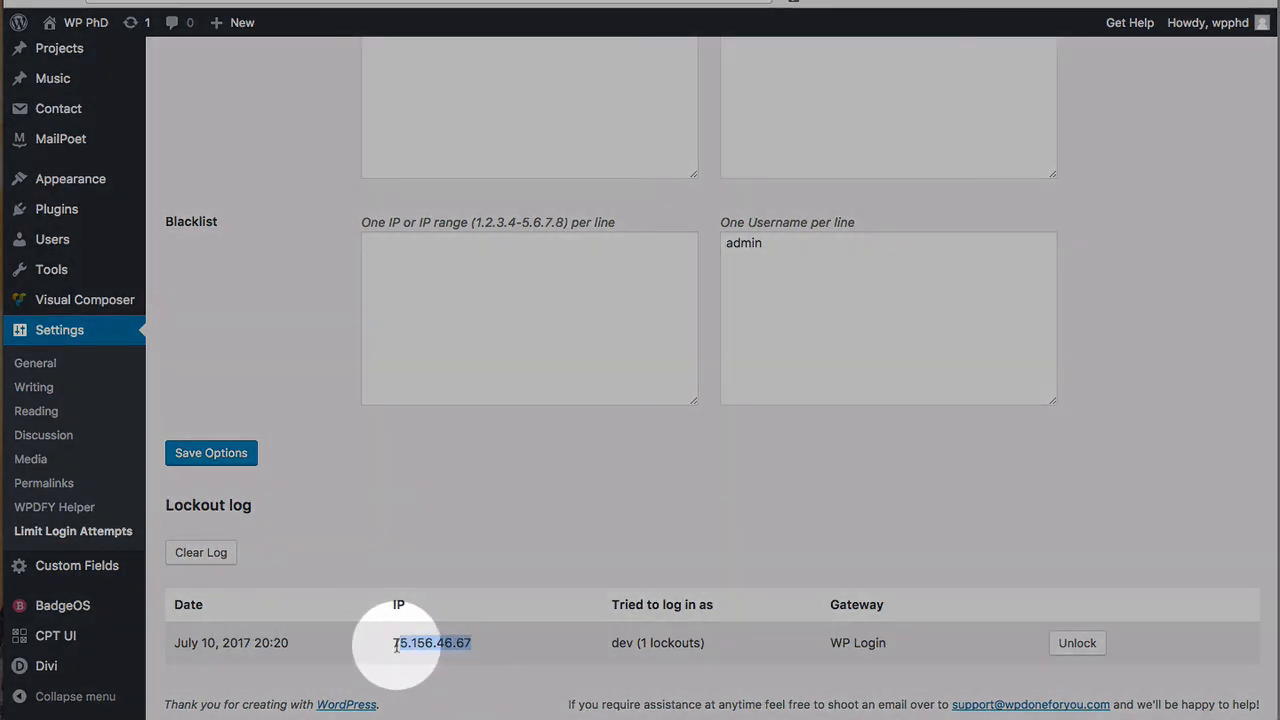
{"action": "right_click", "coordinate": [431, 643]}
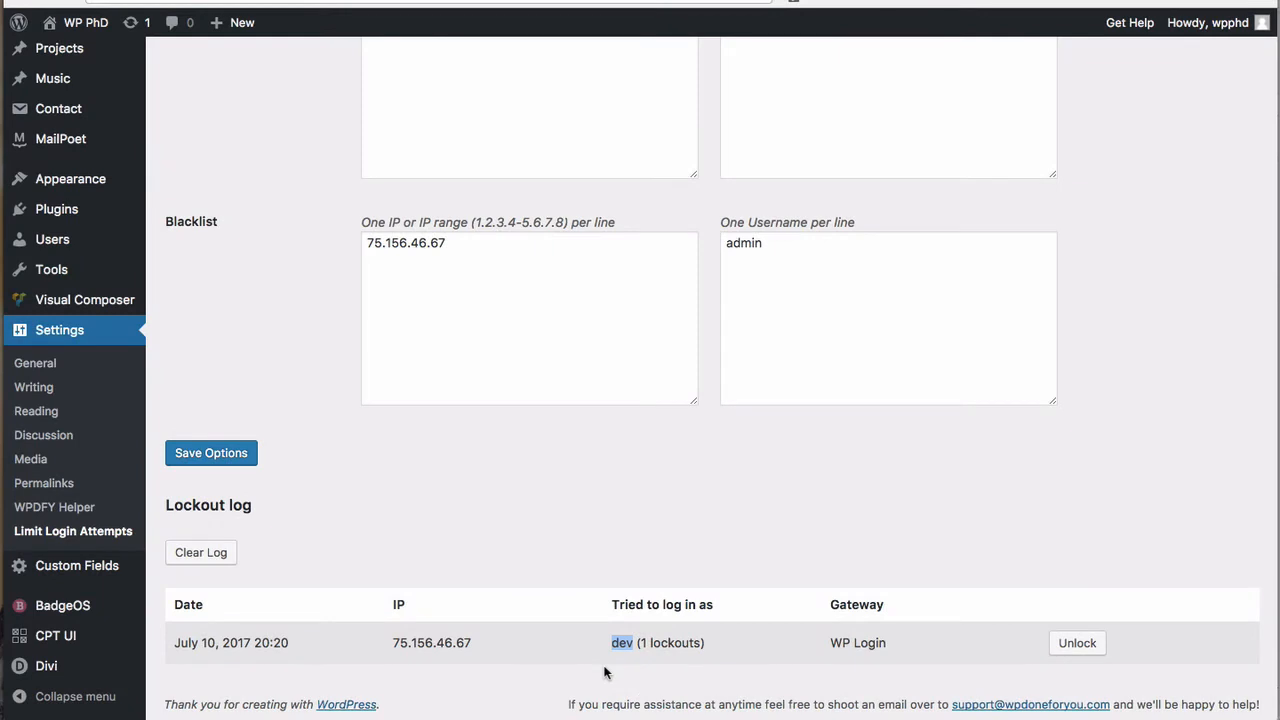
{"action": "left_click", "coordinate": [888, 318]}
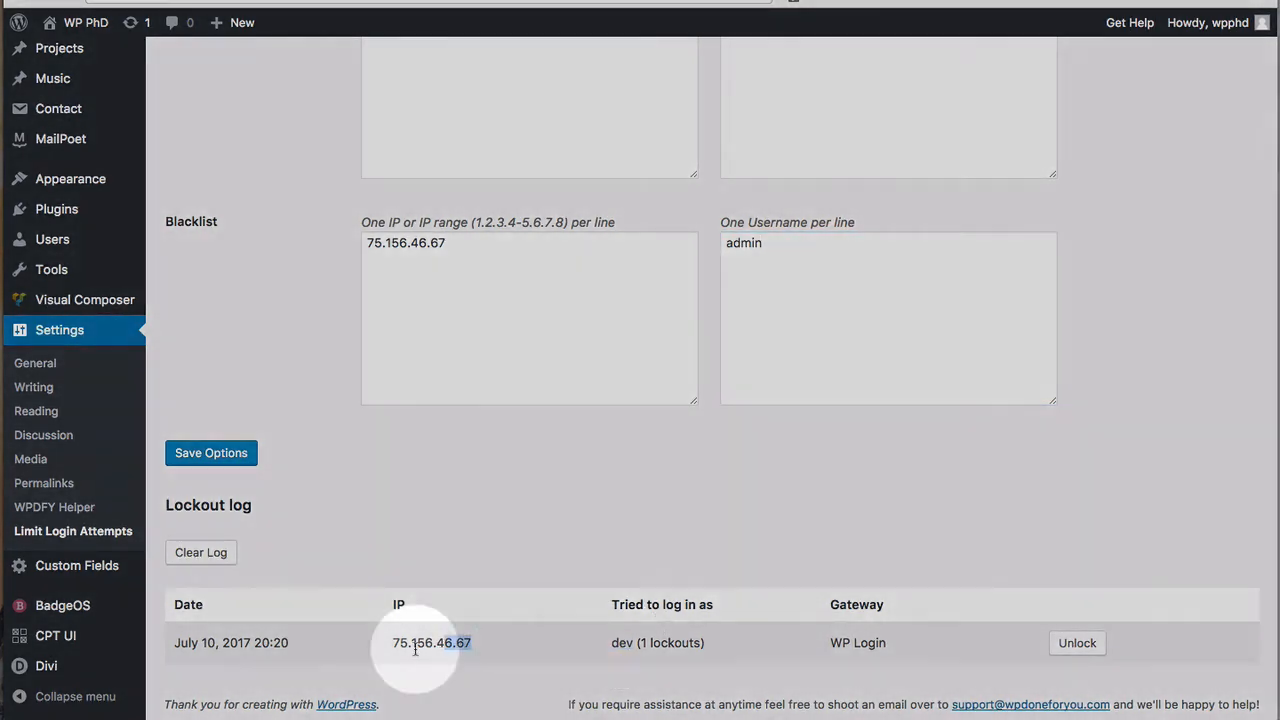
Step: Unlock the dev lockout entry for 75.156.46.67 in the lockout log
{"action": "double_click", "coordinate": [431, 642]}
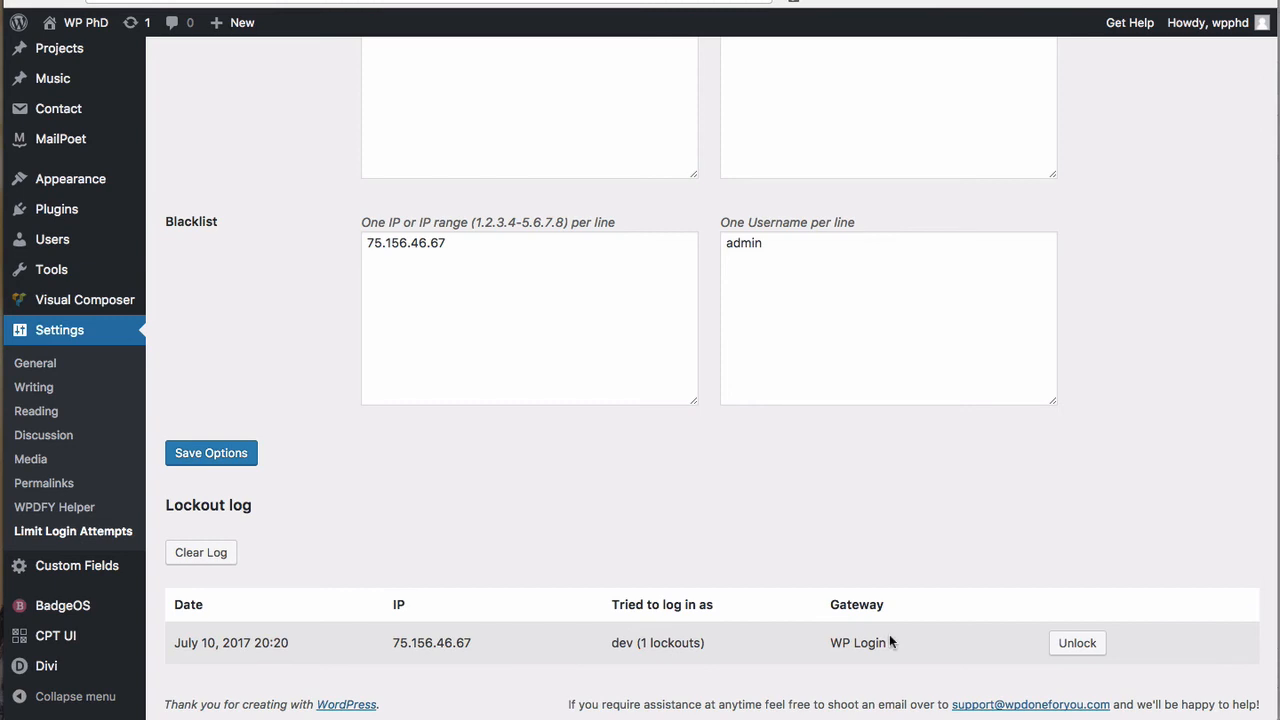
{"action": "left_click", "coordinate": [1077, 643]}
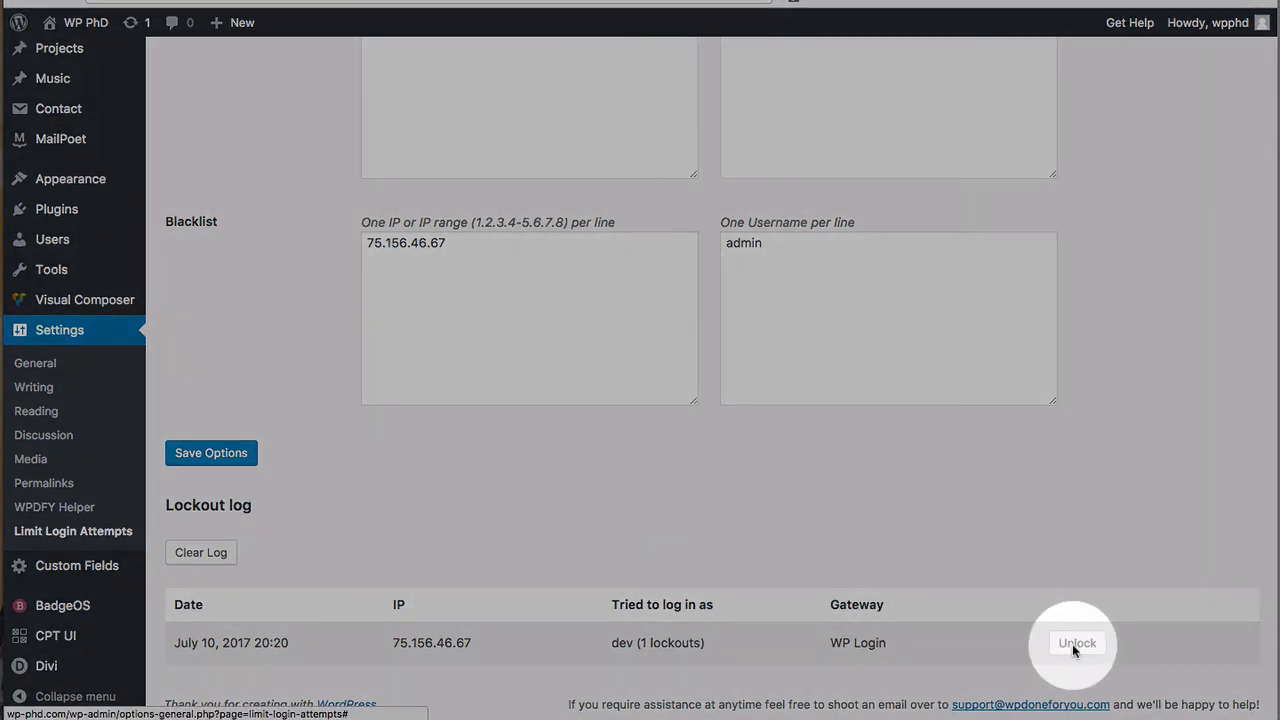
{"action": "left_click", "coordinate": [1077, 642]}
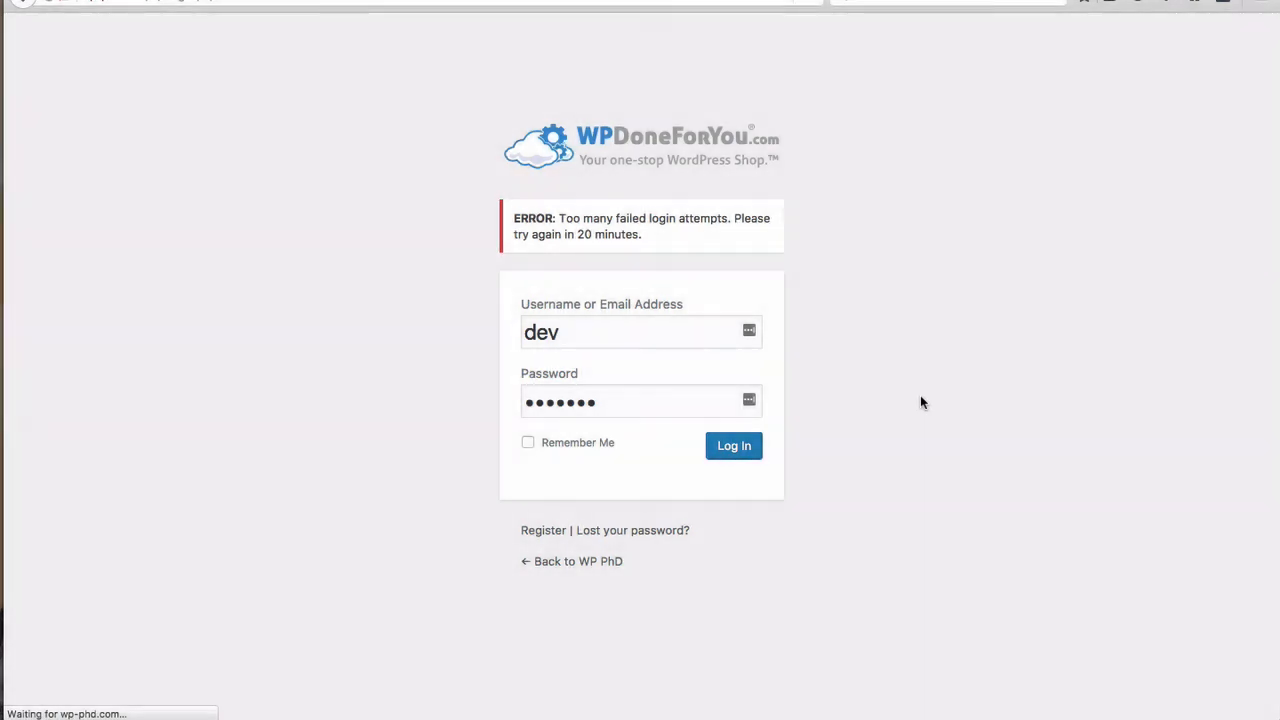
{"action": "left_click", "coordinate": [733, 445]}
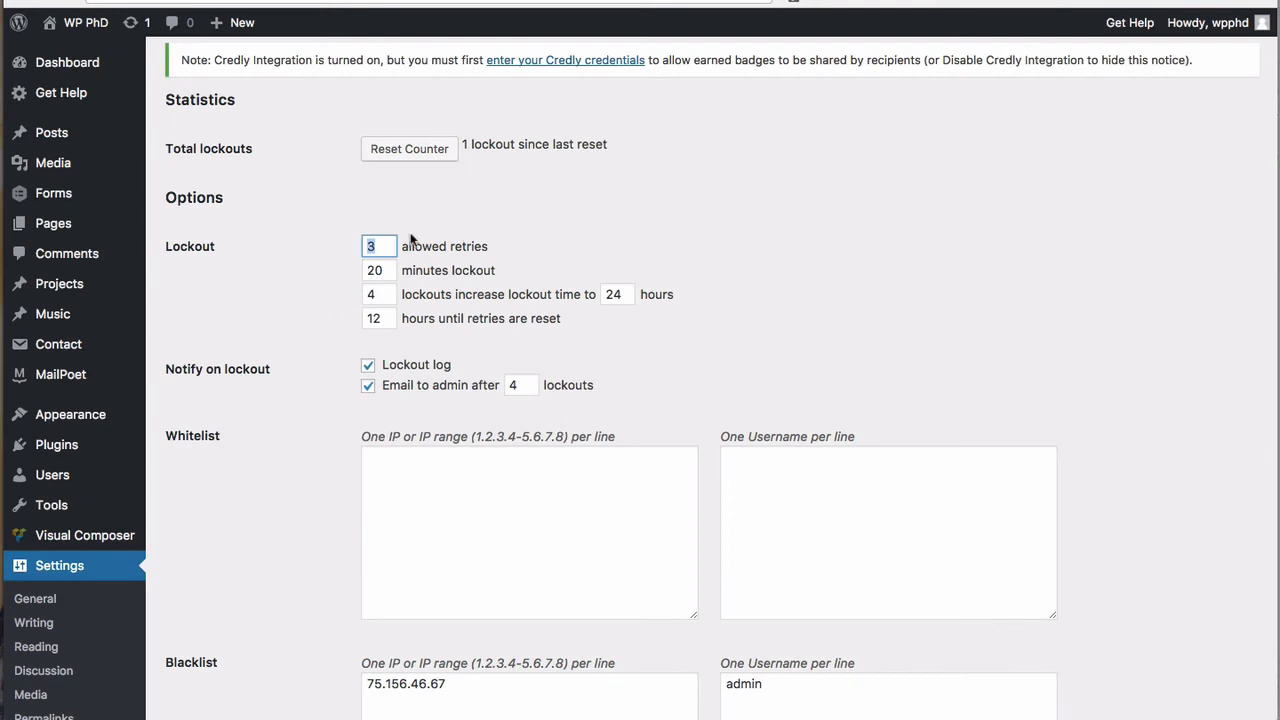
{"action": "scroll", "scroll_direction": "down", "scroll_amount": 3}
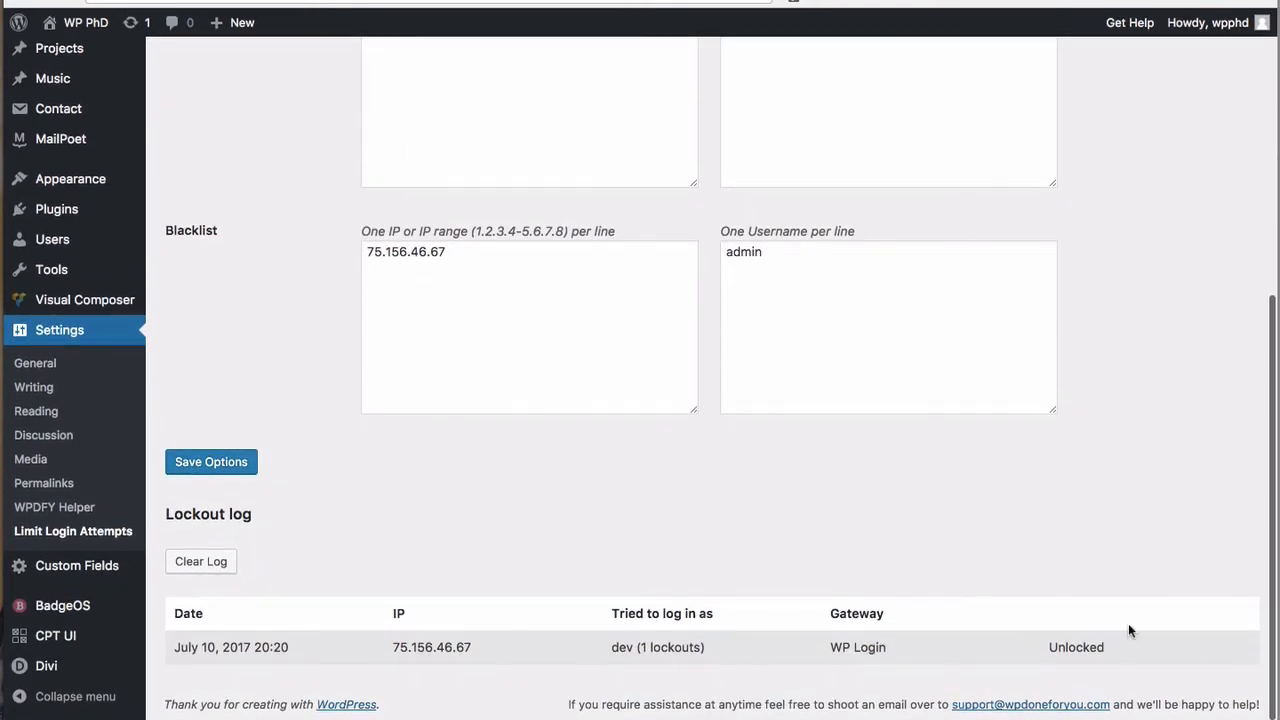